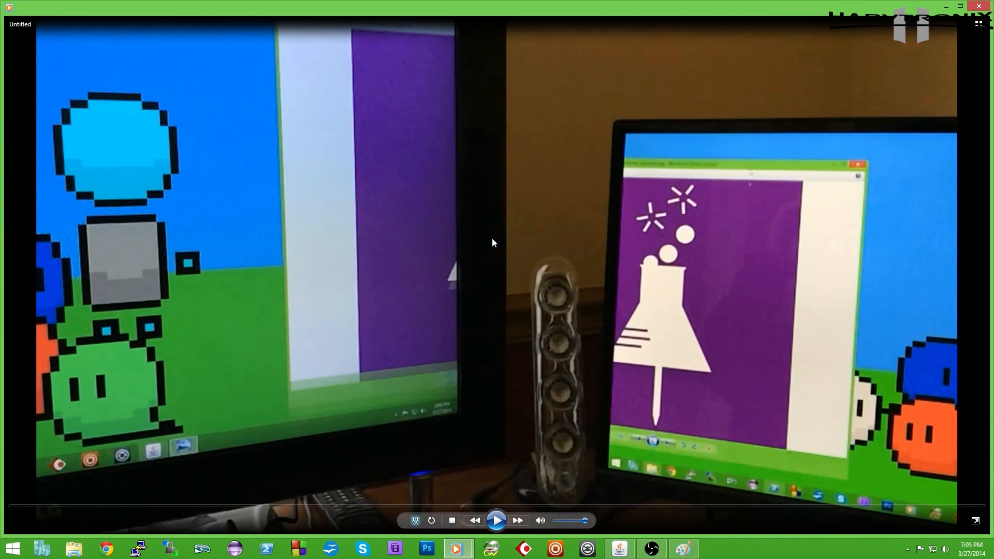
mouse_move(245, 158)
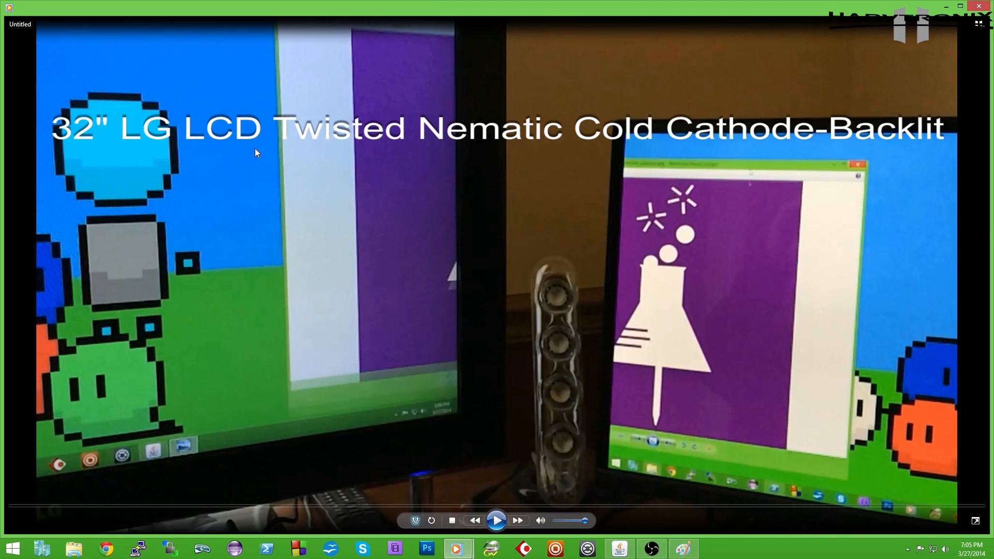
Start the monitor comparison clip playing so the smearing window becomes visible.
left_click(496, 520)
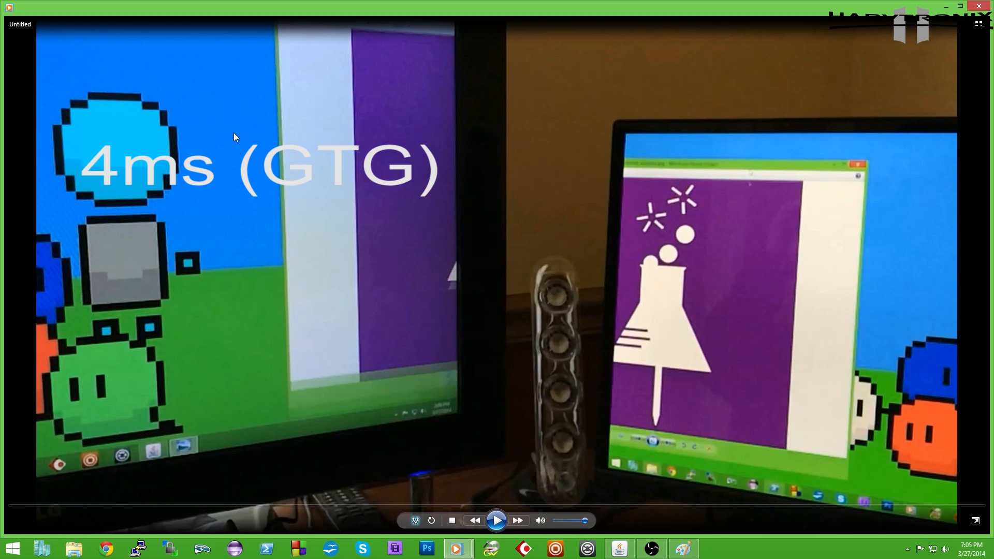
mouse_move(734, 297)
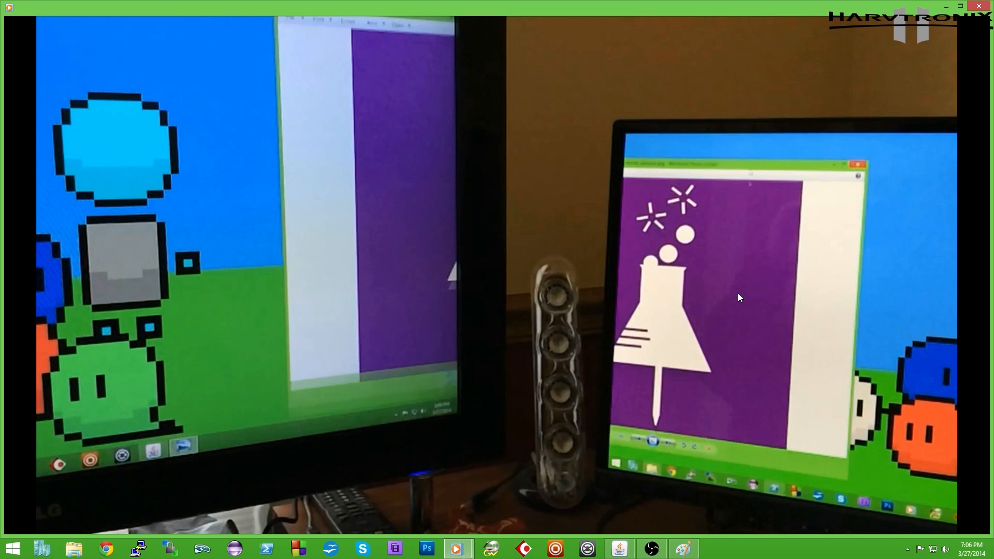
mouse_move(727, 284)
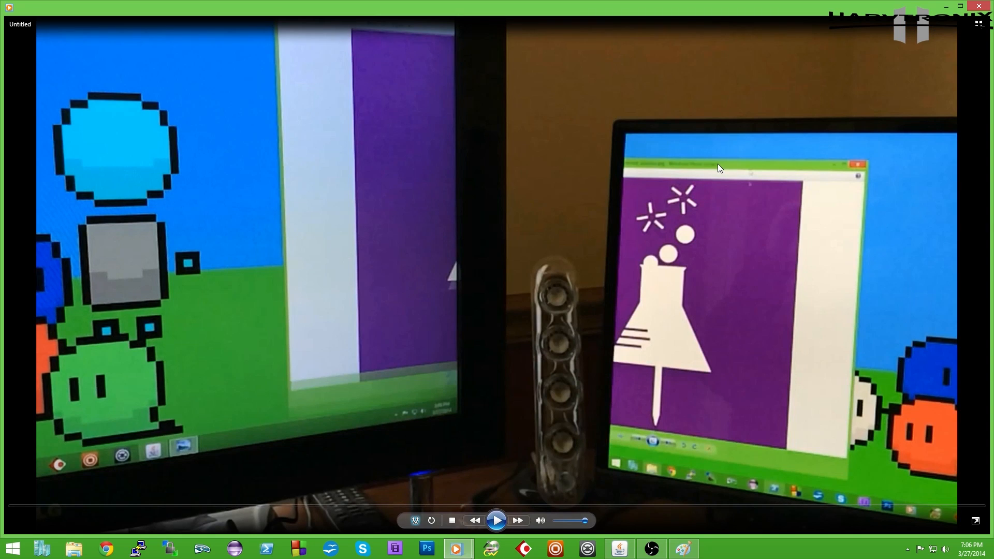
mouse_move(748, 171)
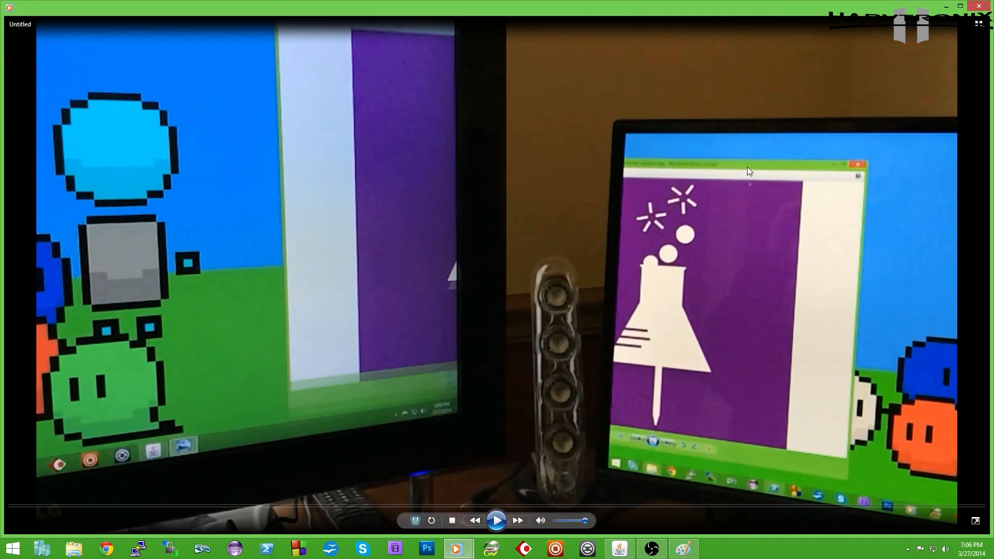
mouse_move(748, 326)
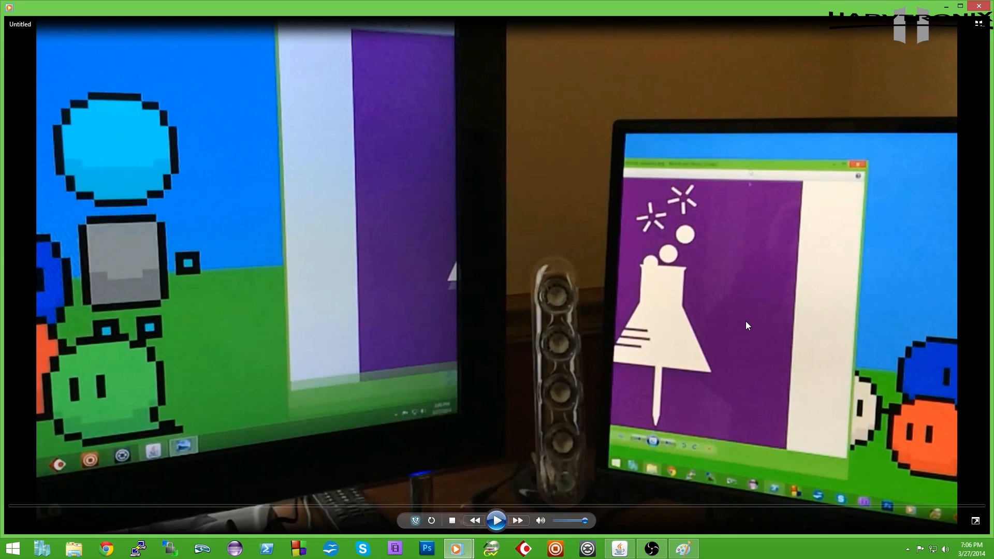
mouse_move(751, 321)
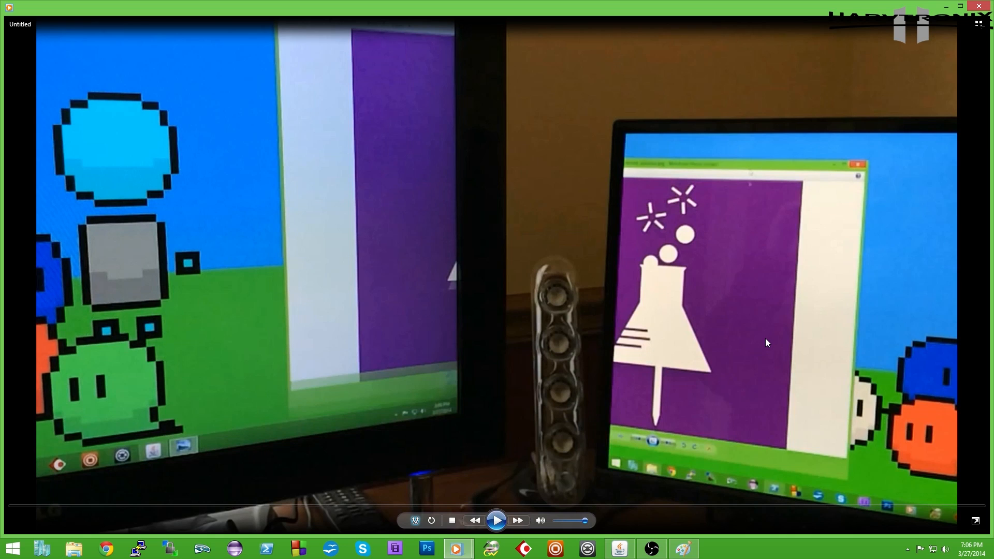
mouse_move(318, 210)
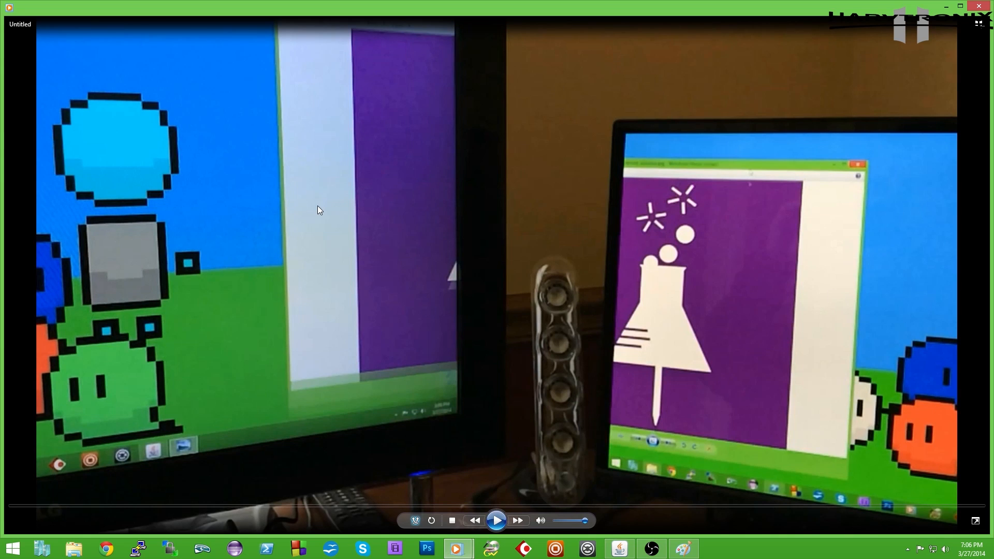
mouse_move(716, 204)
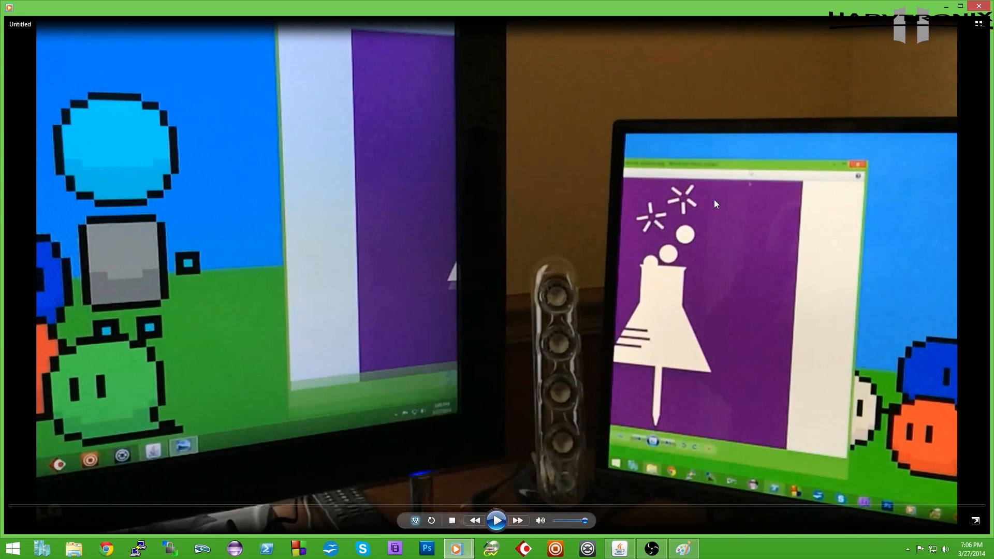
mouse_move(814, 468)
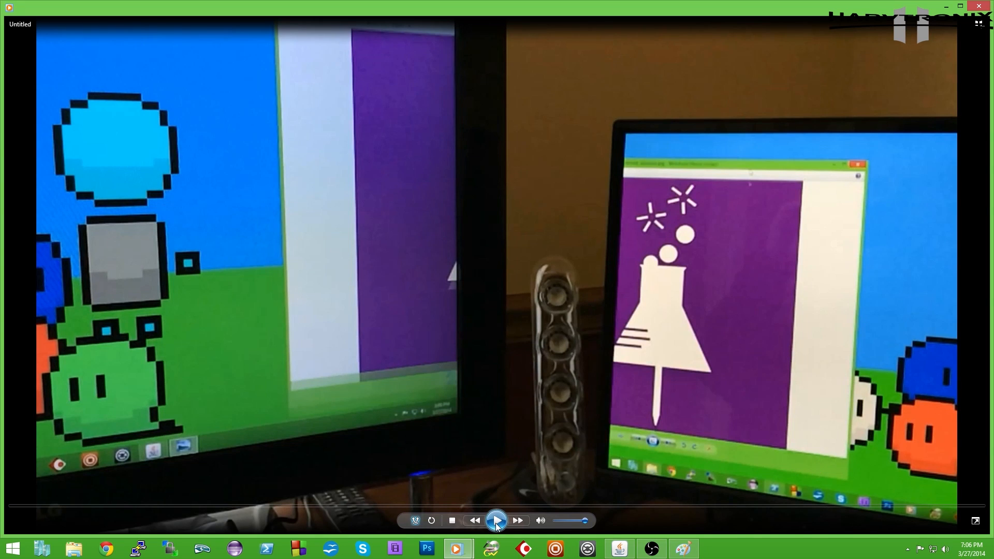
left_click(496, 521)
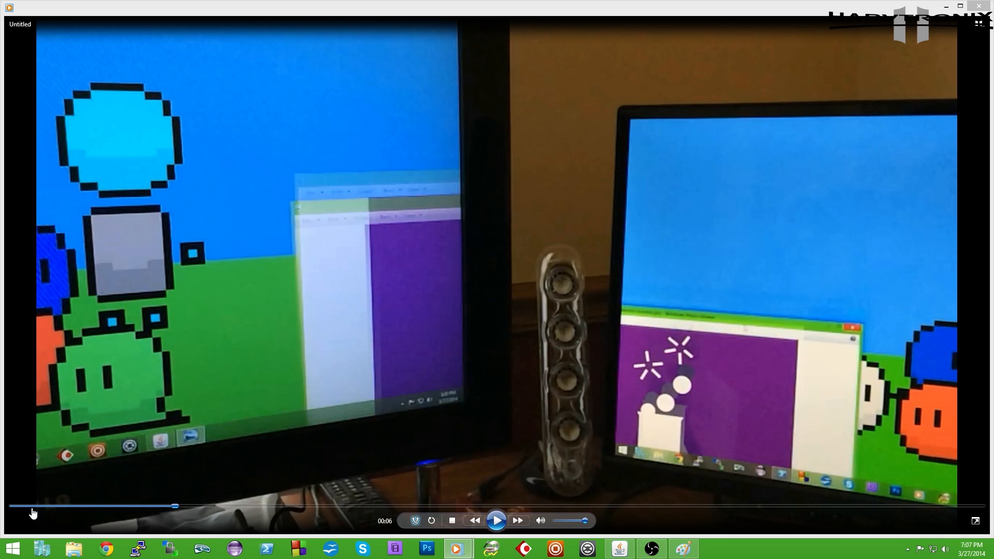
mouse_move(25, 508)
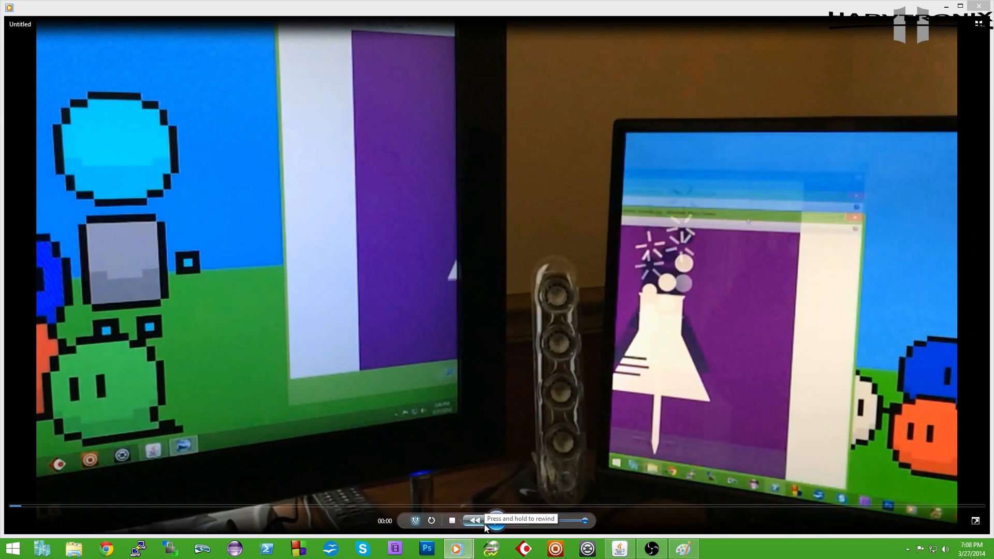
Replay the clip from its start and advance it one frame to show the ghosted window.
left_click(473, 521)
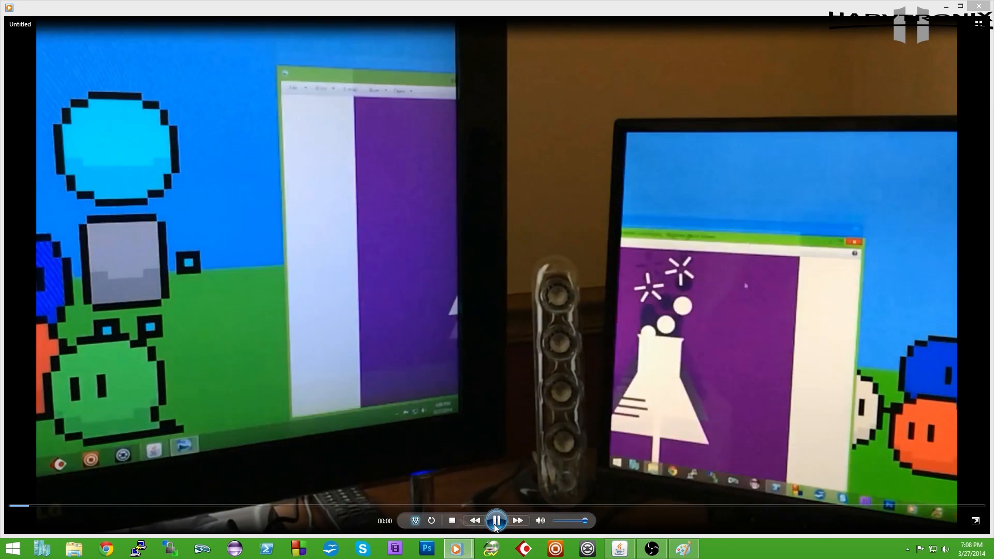
mouse_move(456, 549)
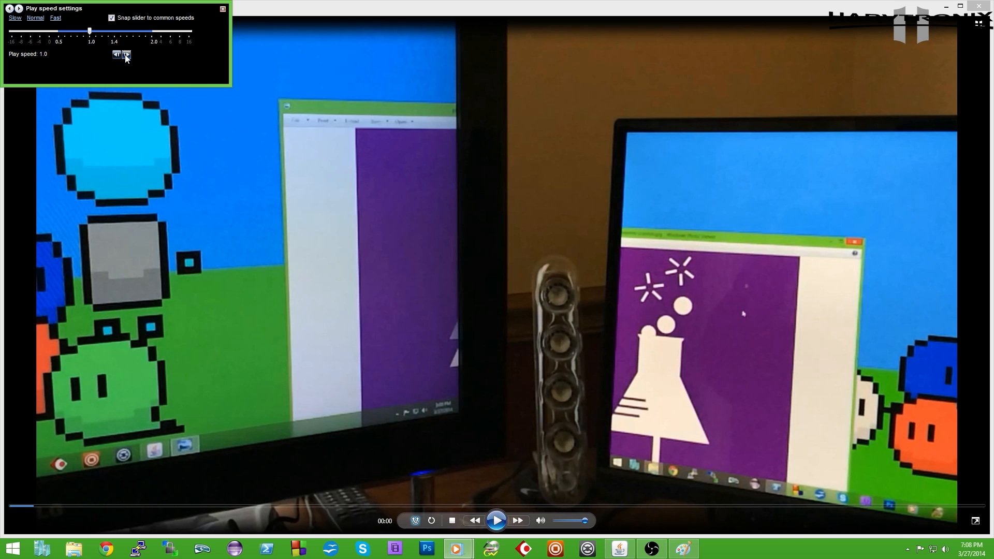
mouse_move(743, 316)
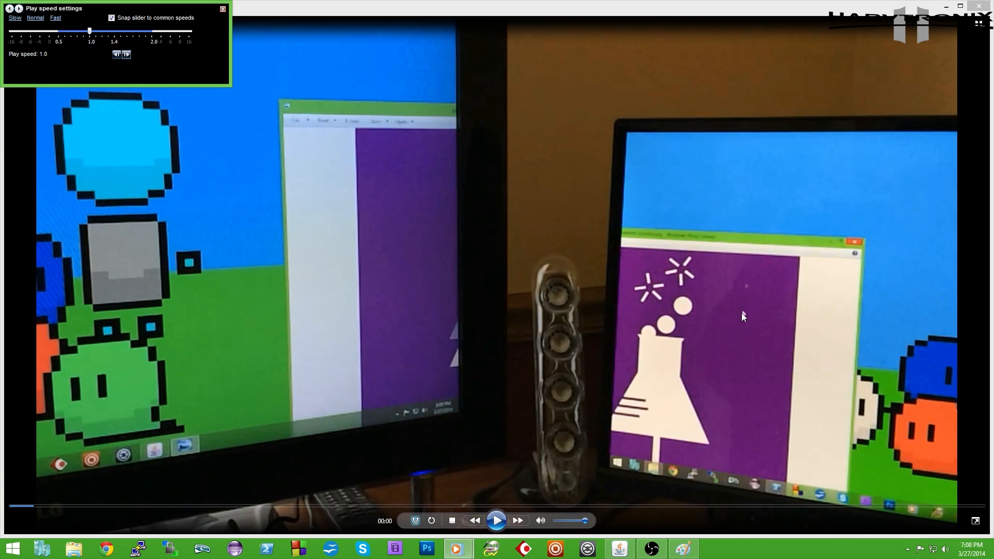
mouse_move(748, 247)
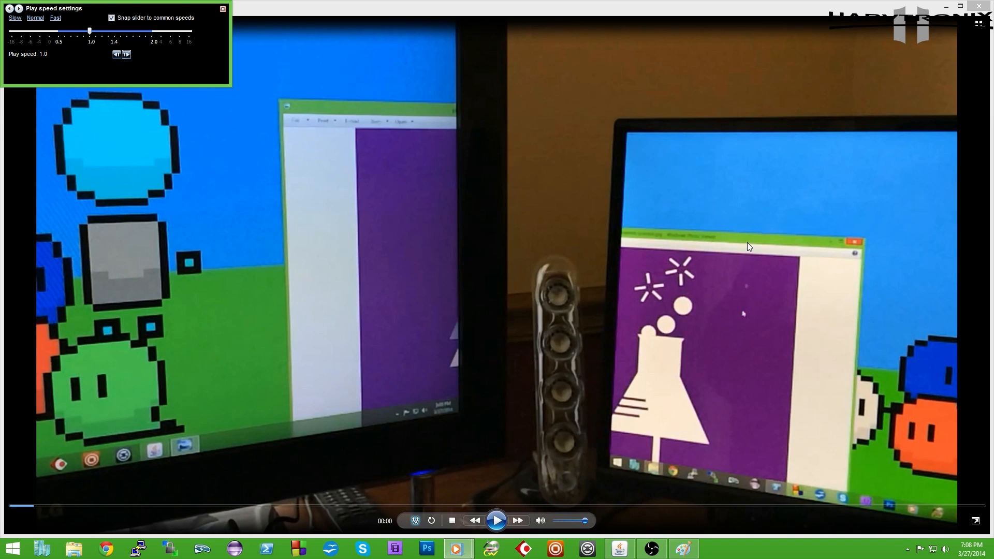
mouse_move(746, 318)
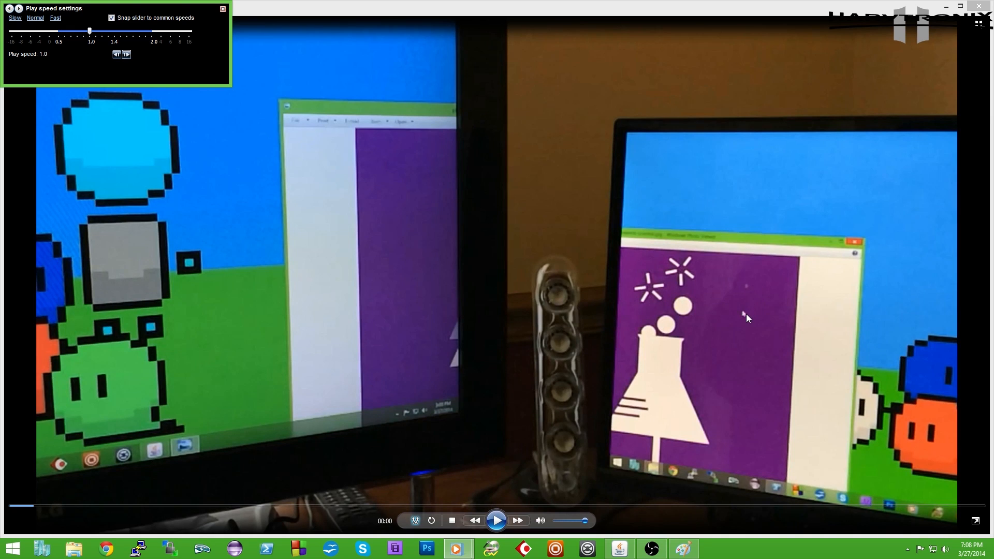
mouse_move(753, 315)
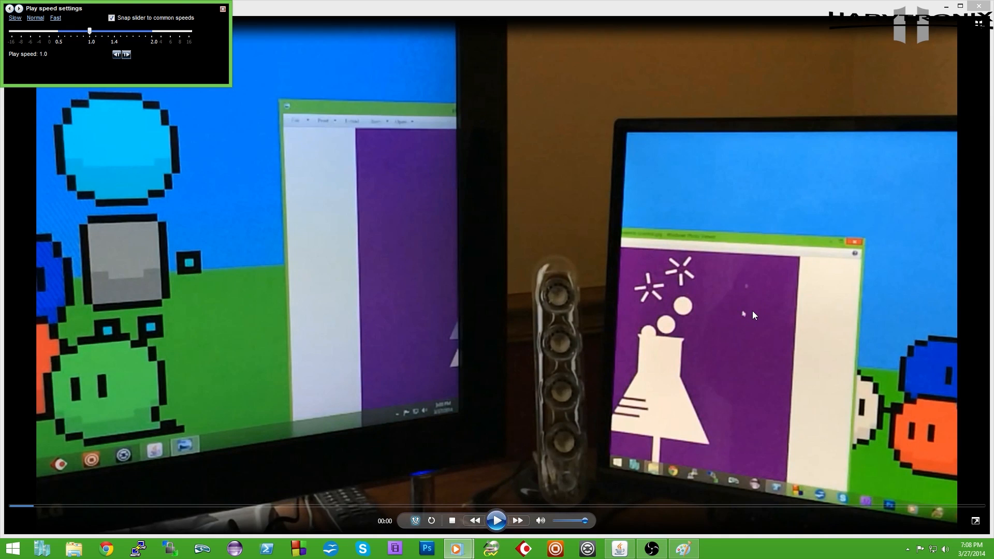
mouse_move(745, 310)
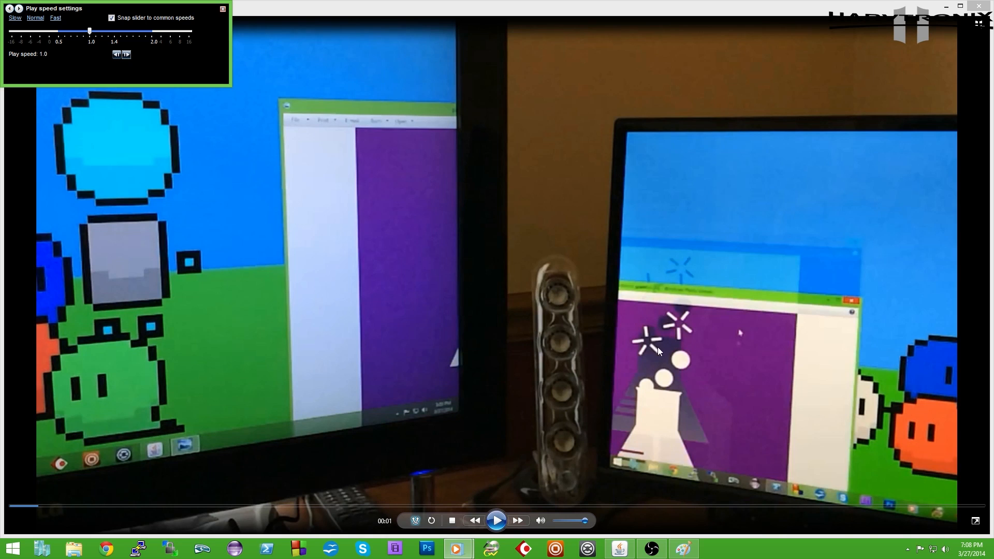
mouse_move(684, 429)
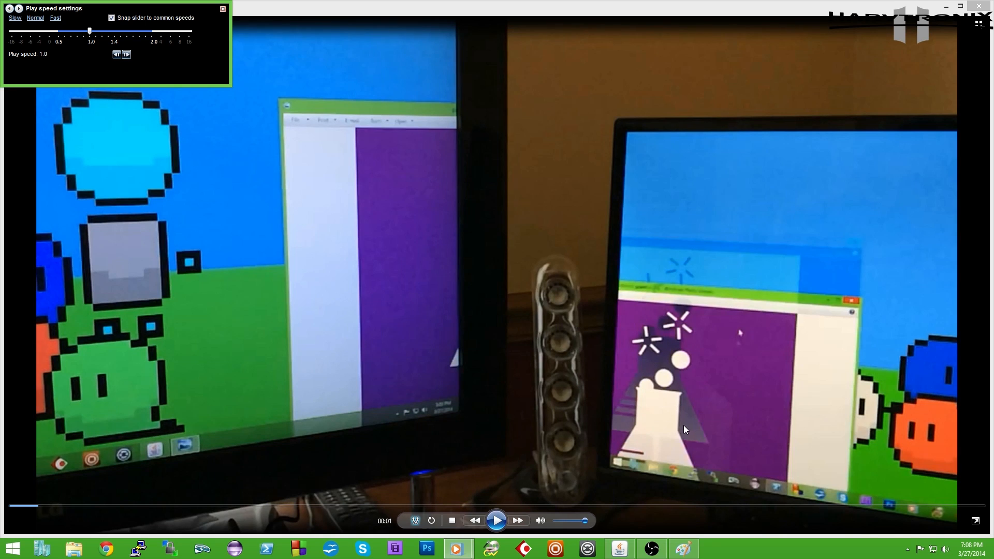
mouse_move(466, 137)
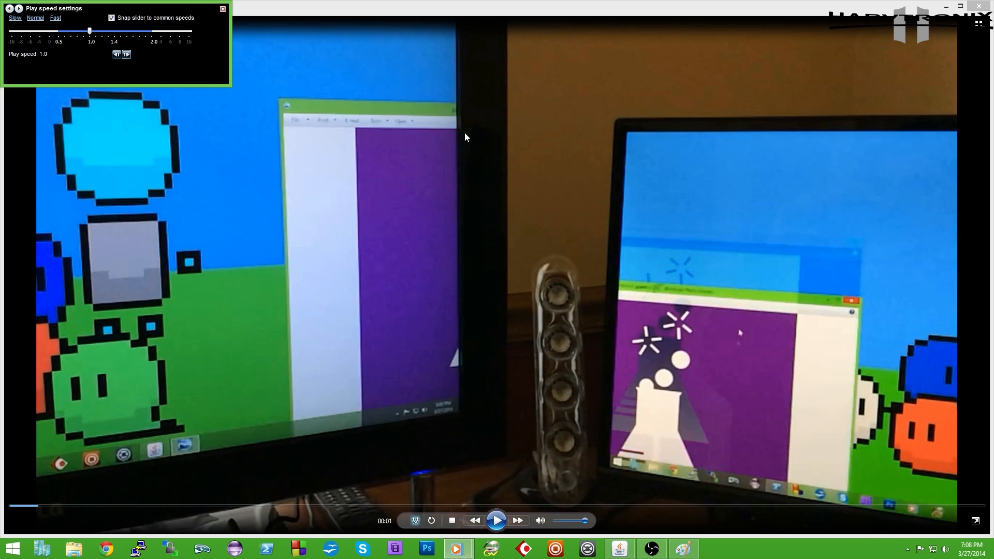
mouse_move(127, 54)
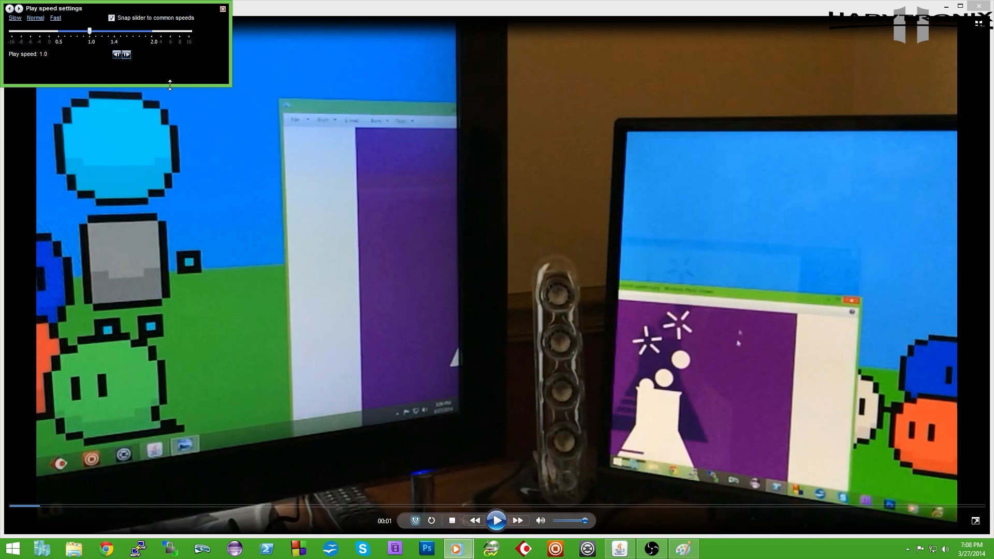
mouse_move(397, 188)
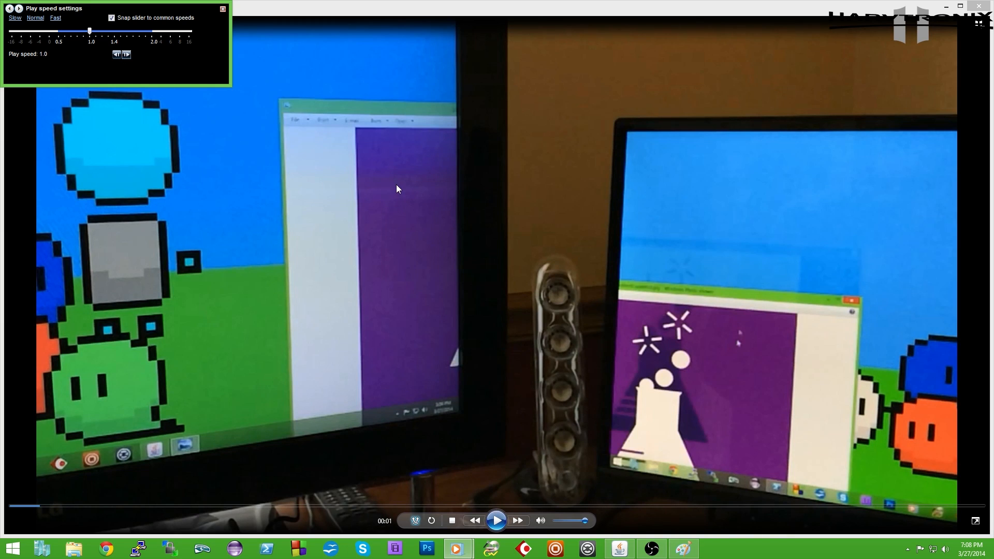
mouse_move(125, 54)
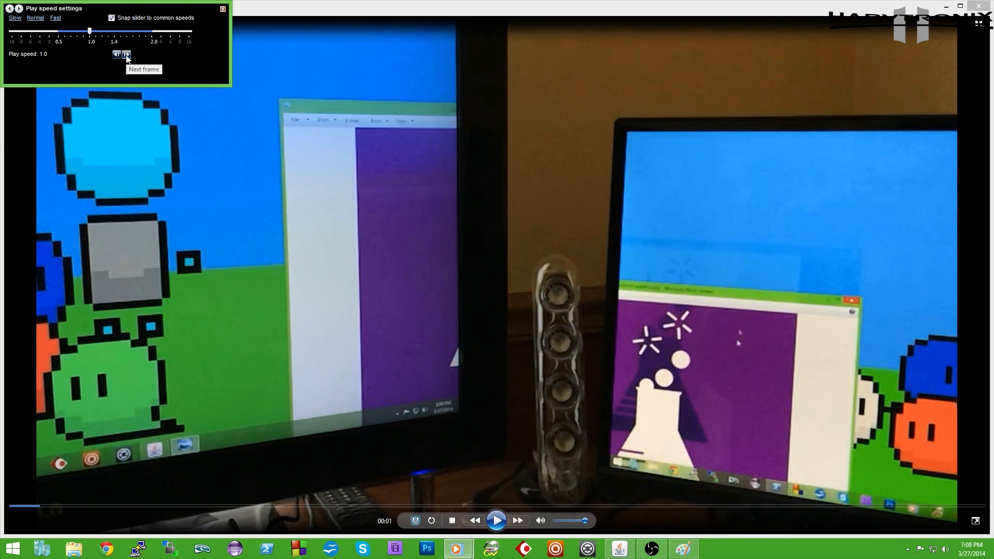
left_click(125, 54)
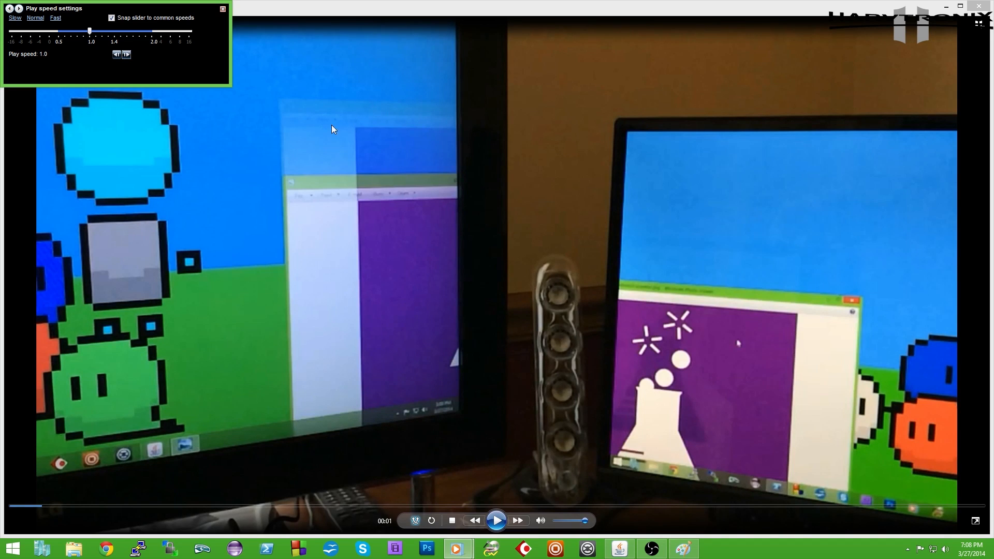
mouse_move(321, 237)
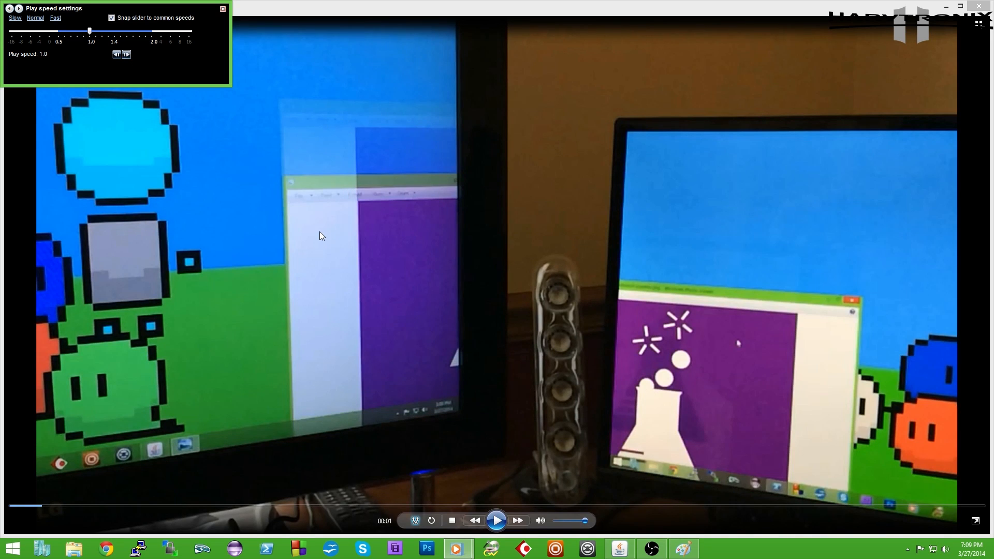
mouse_move(690, 429)
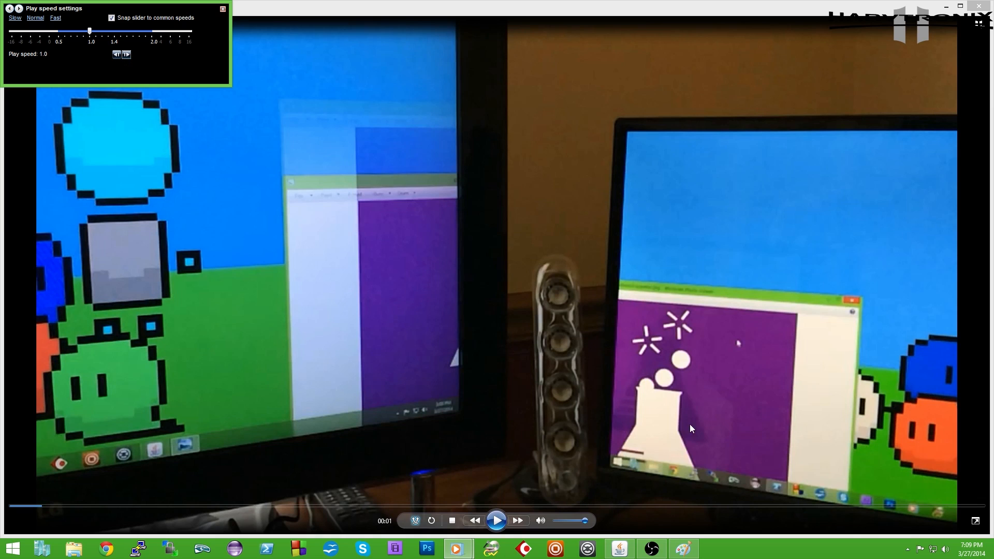
mouse_move(362, 210)
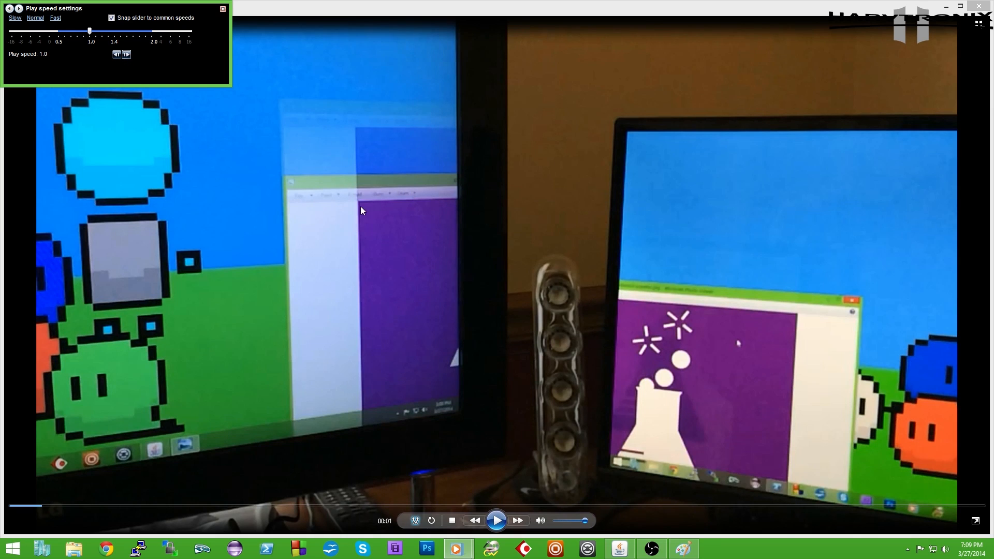
mouse_move(395, 157)
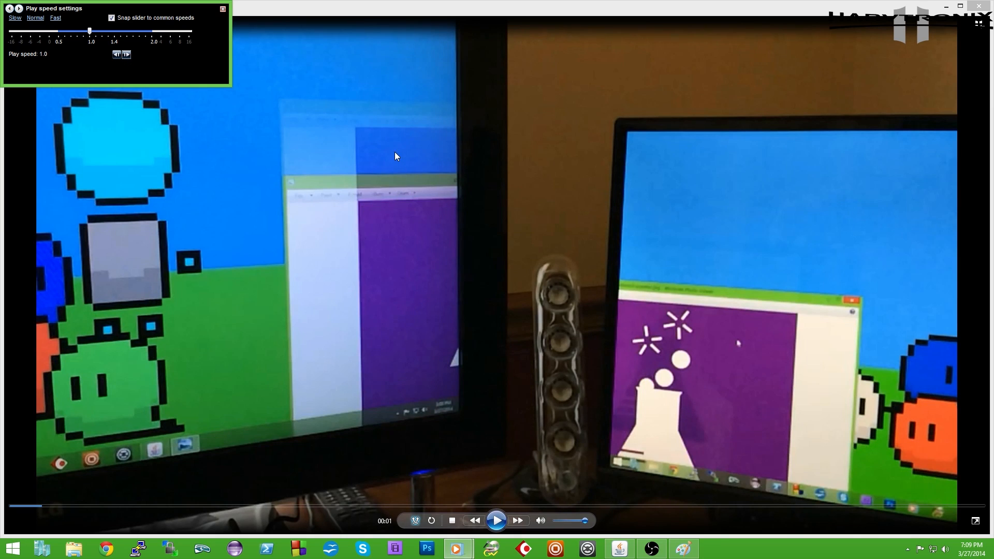
mouse_move(127, 54)
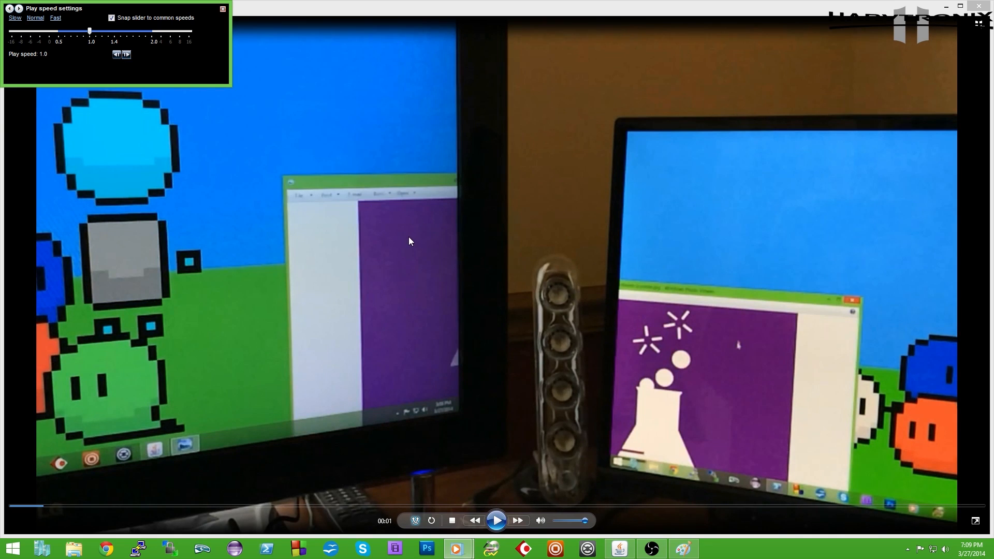
mouse_move(386, 215)
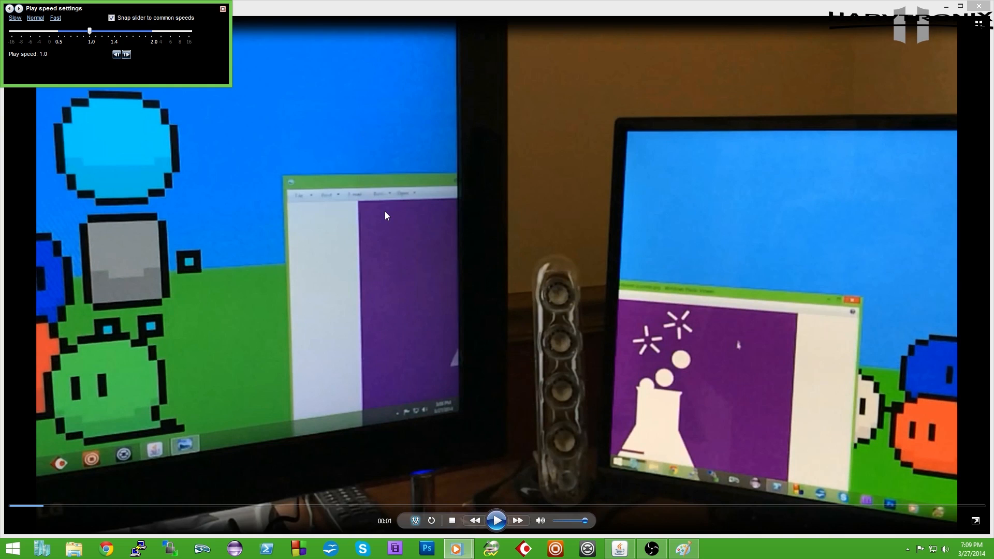
mouse_move(378, 230)
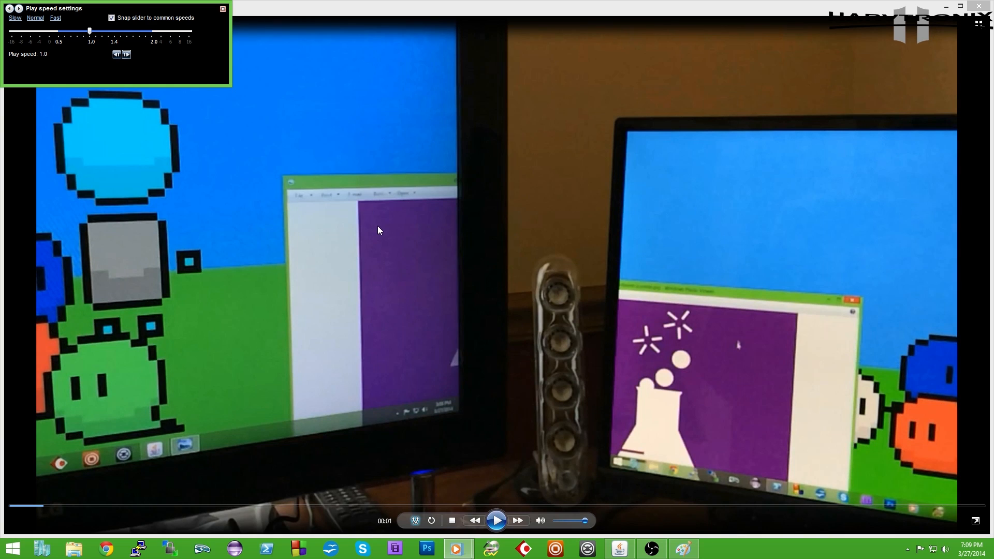
mouse_move(417, 256)
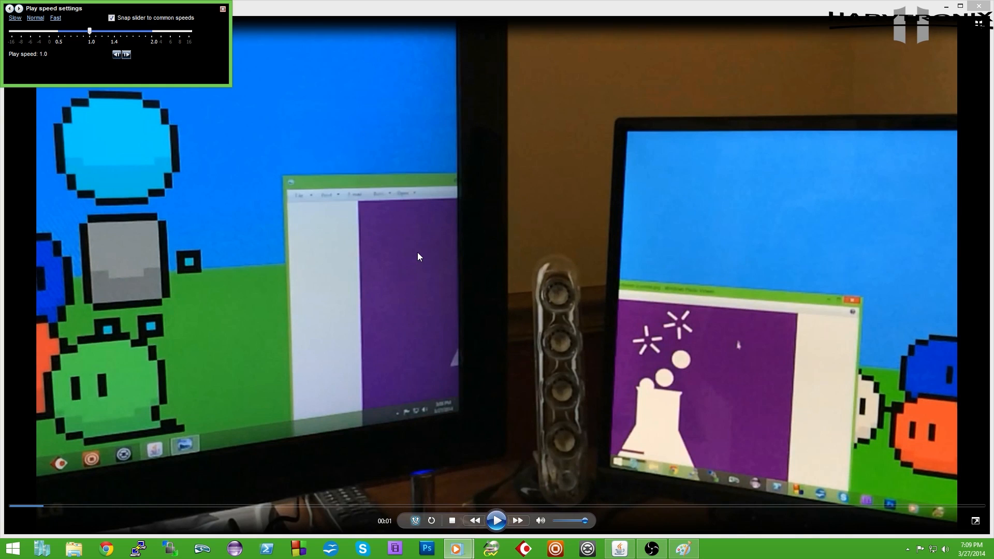
Recolour the square black, back to gray, then white to show pixel colour changes.
left_click(496, 520)
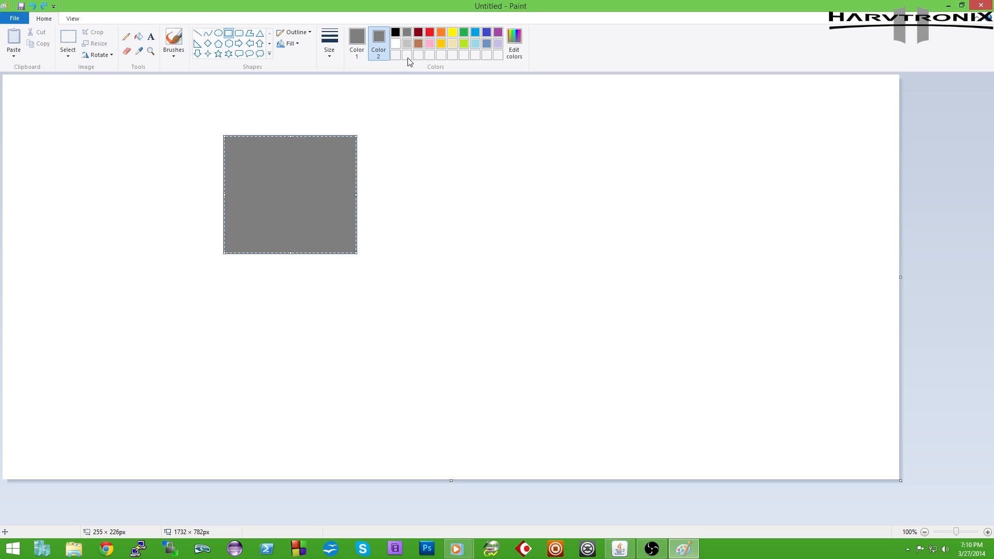
left_click(395, 32)
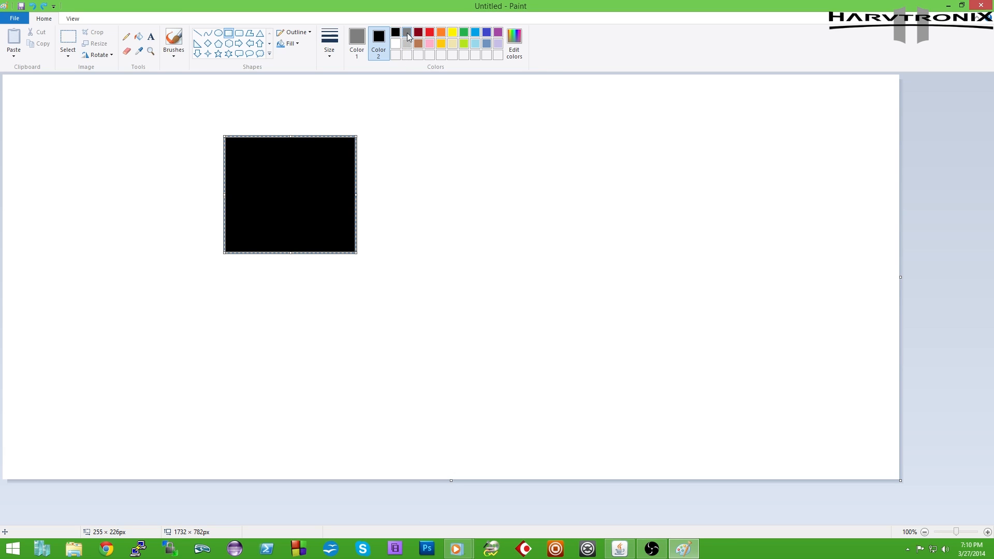
left_click(406, 32)
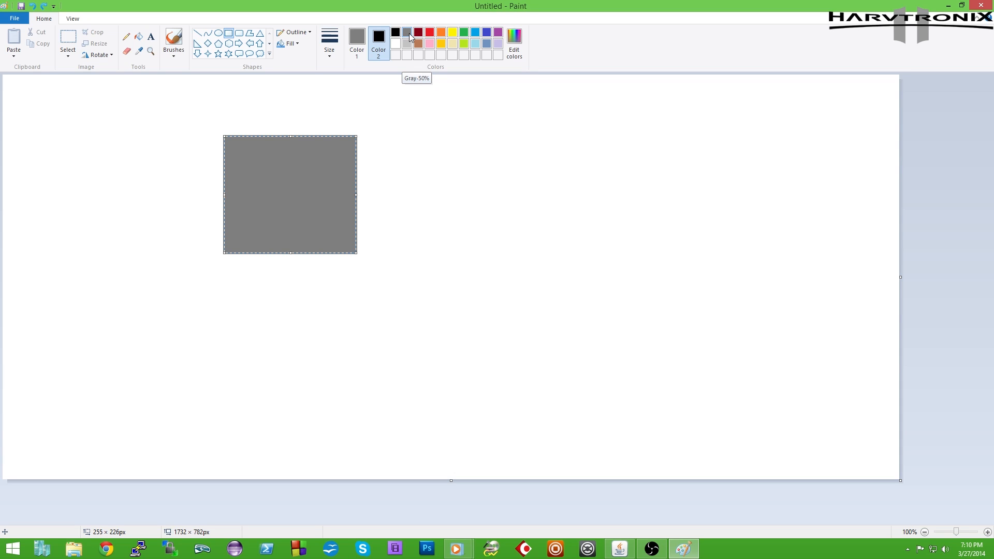
mouse_move(410, 37)
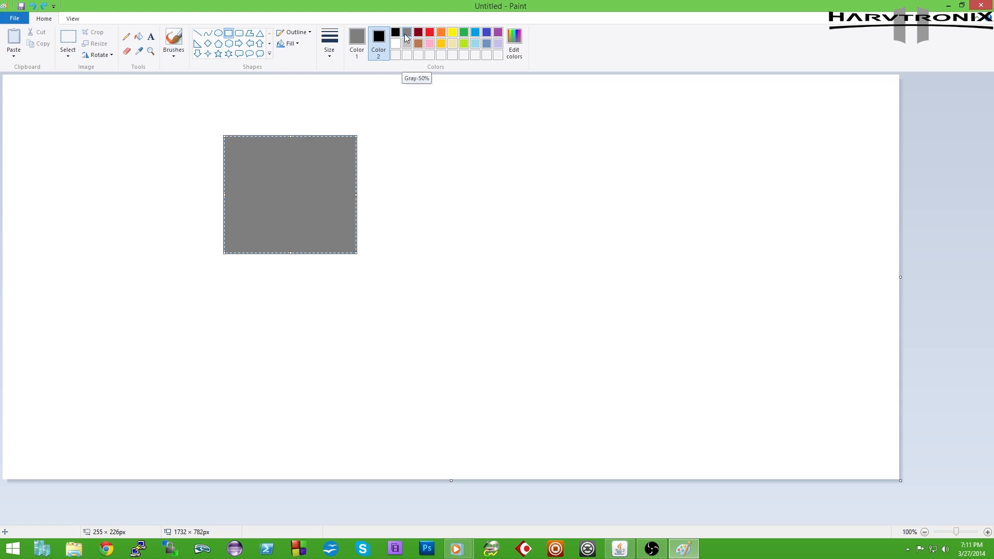
left_click(396, 42)
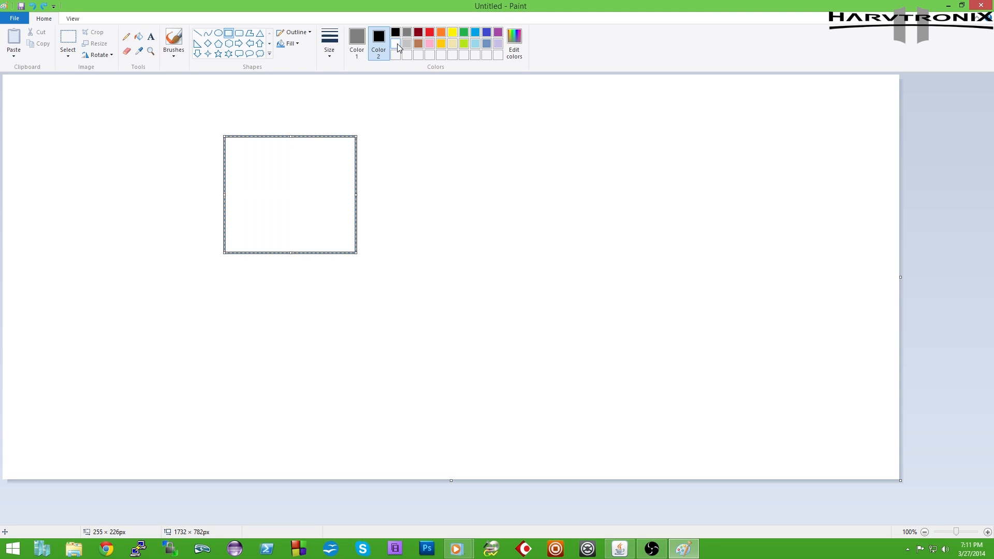
mouse_move(397, 43)
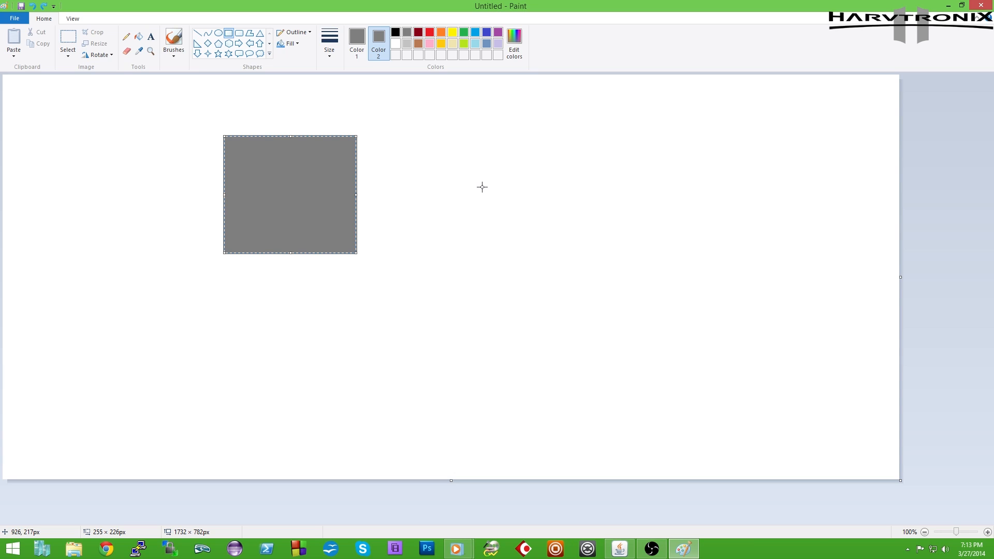
Clear the square and brush-sketch a computer case on the left of the canvas.
key("Delete")
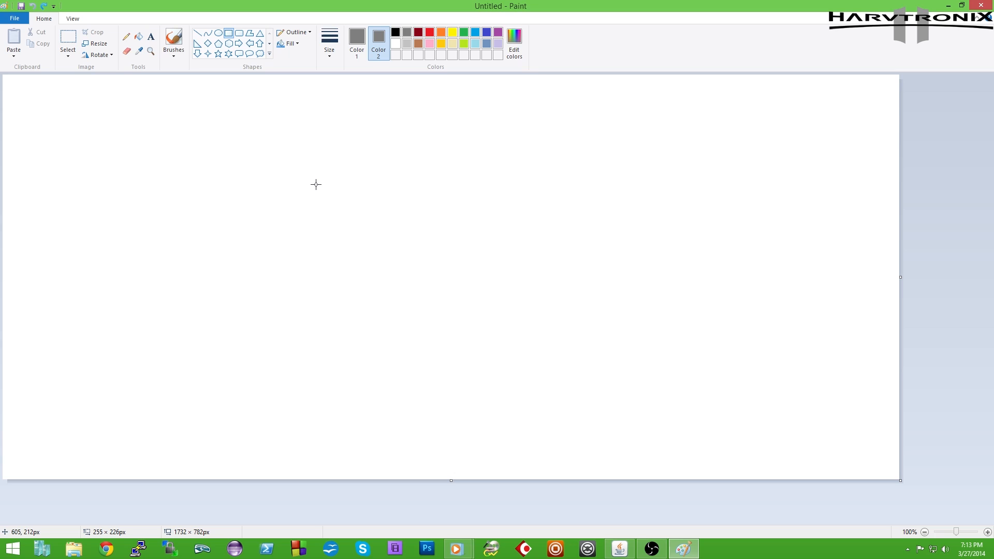
mouse_move(168, 30)
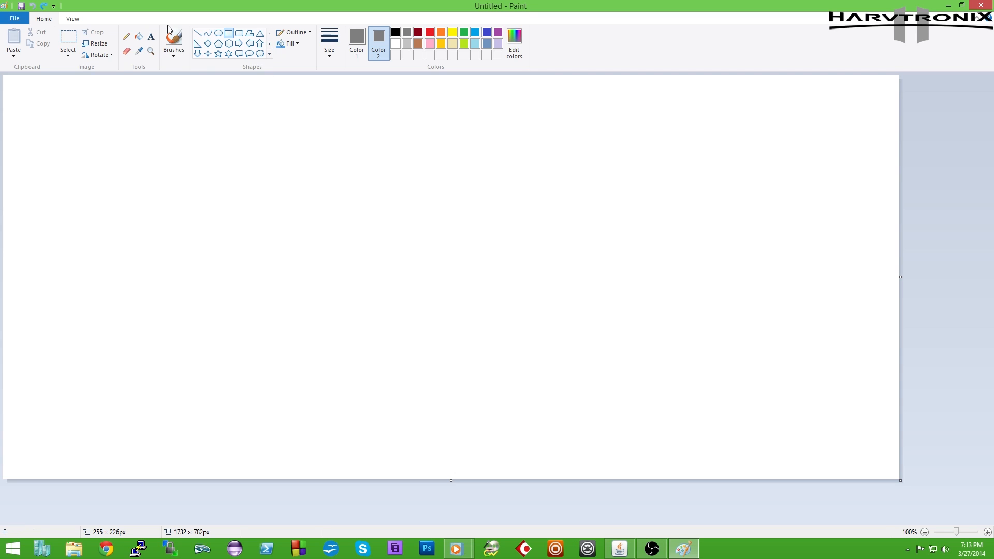
left_click(173, 43)
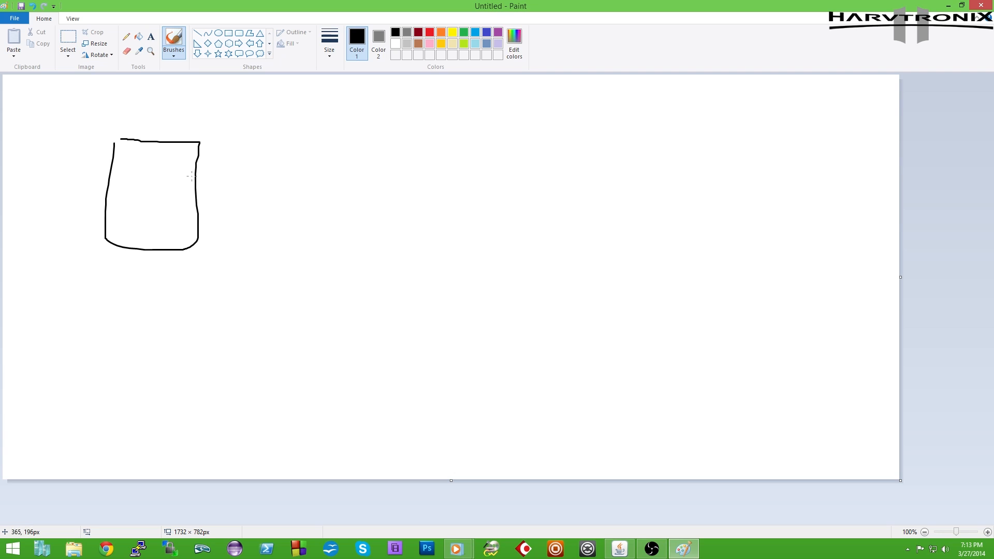
left_click_drag(180, 177, 313, 172)
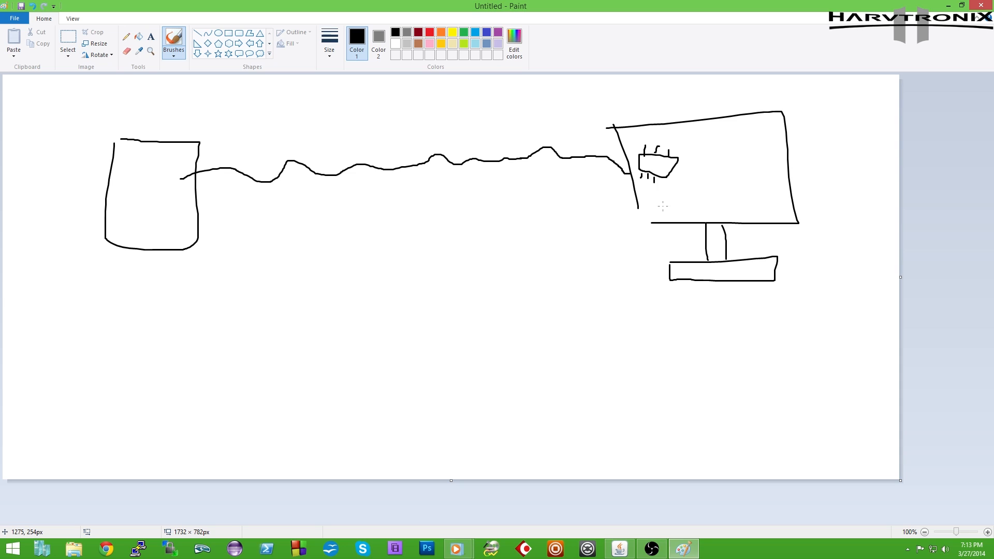
mouse_move(669, 188)
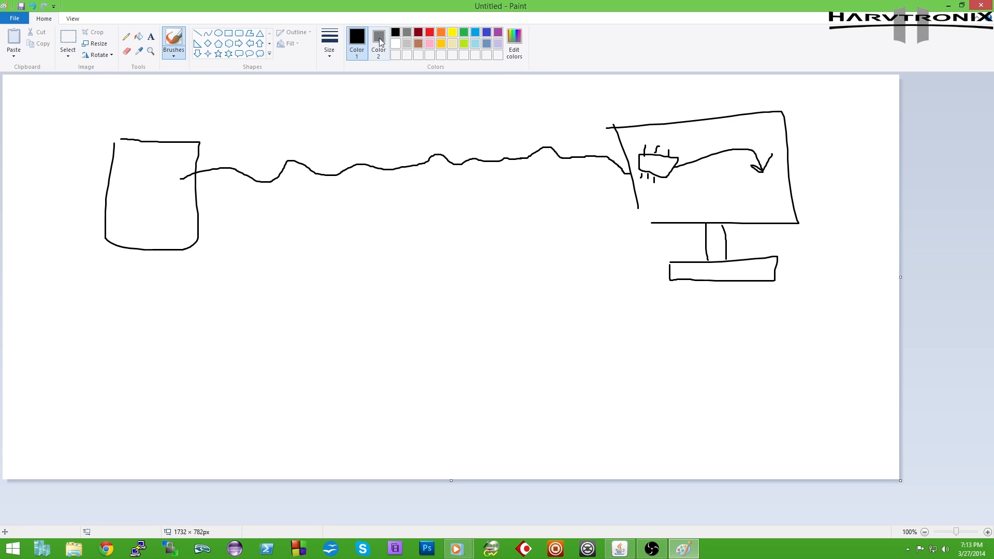
Draw a gray line over the container sketch to mark it up.
left_click(406, 32)
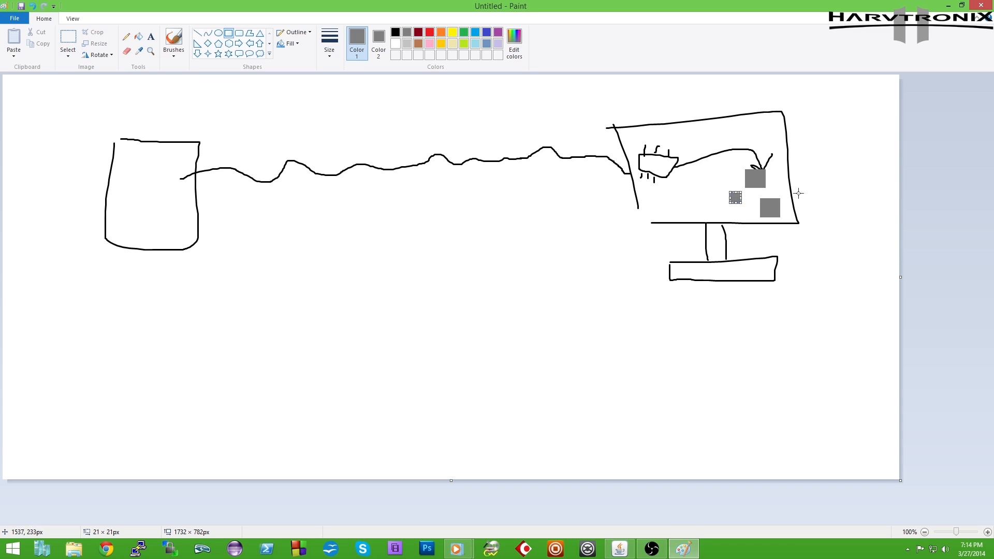
mouse_move(392, 72)
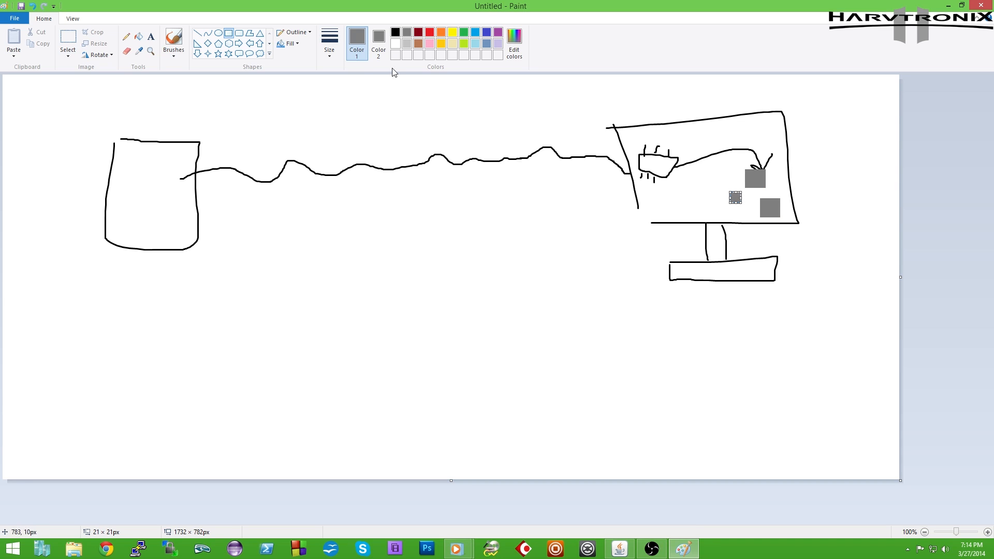
left_click_drag(161, 102, 146, 216)
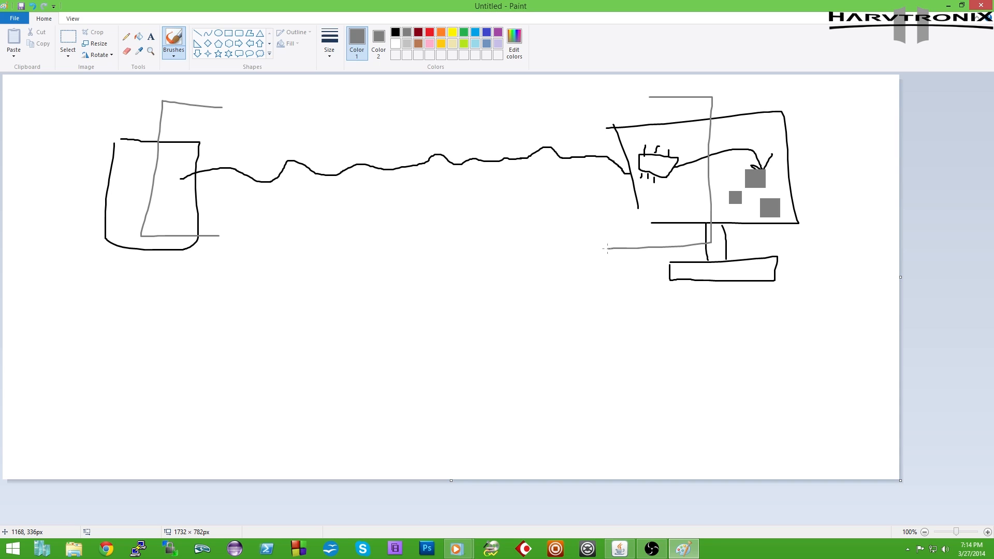
mouse_move(595, 329)
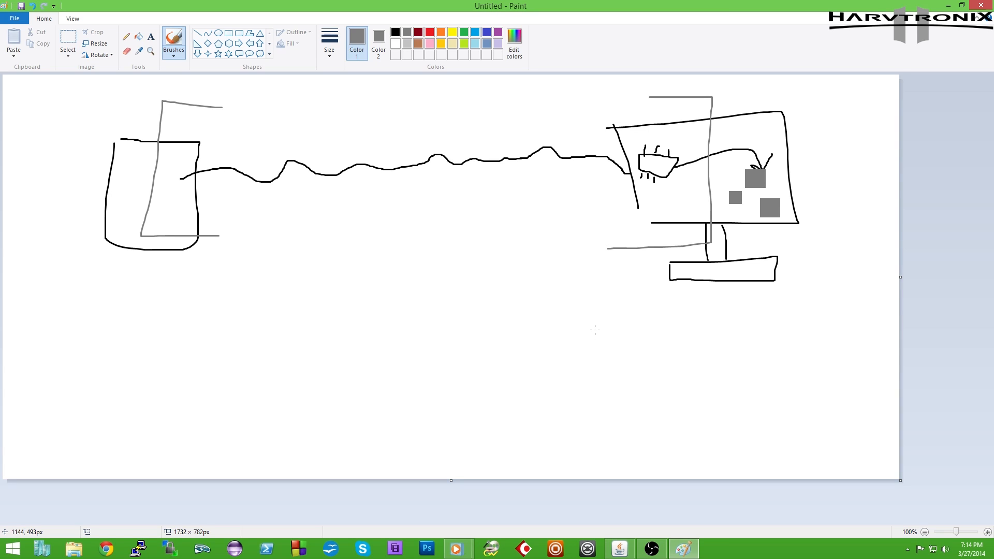
mouse_move(457, 549)
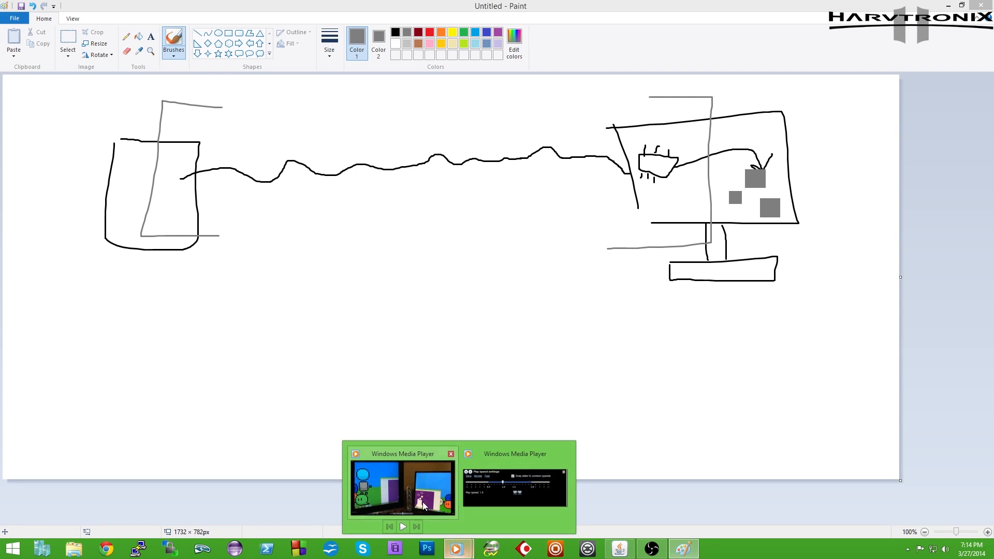
Restore the paused comparison video and launch Calculator over it.
left_click(402, 485)
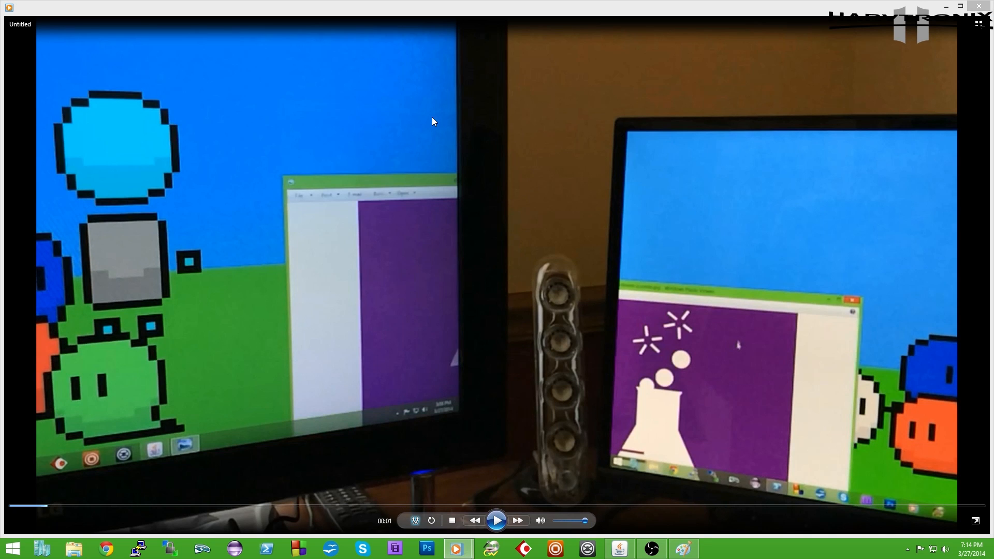
mouse_move(614, 283)
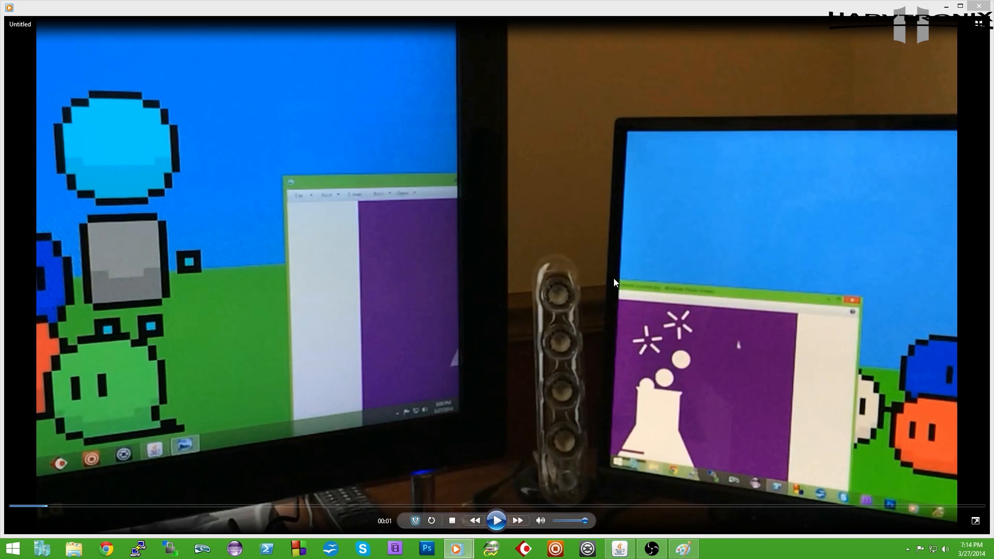
mouse_move(685, 362)
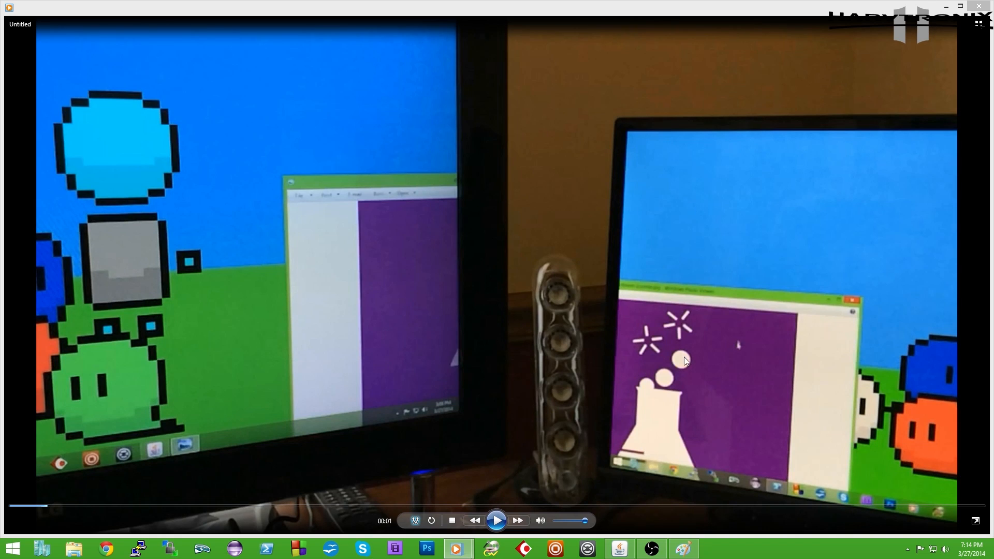
mouse_move(266, 151)
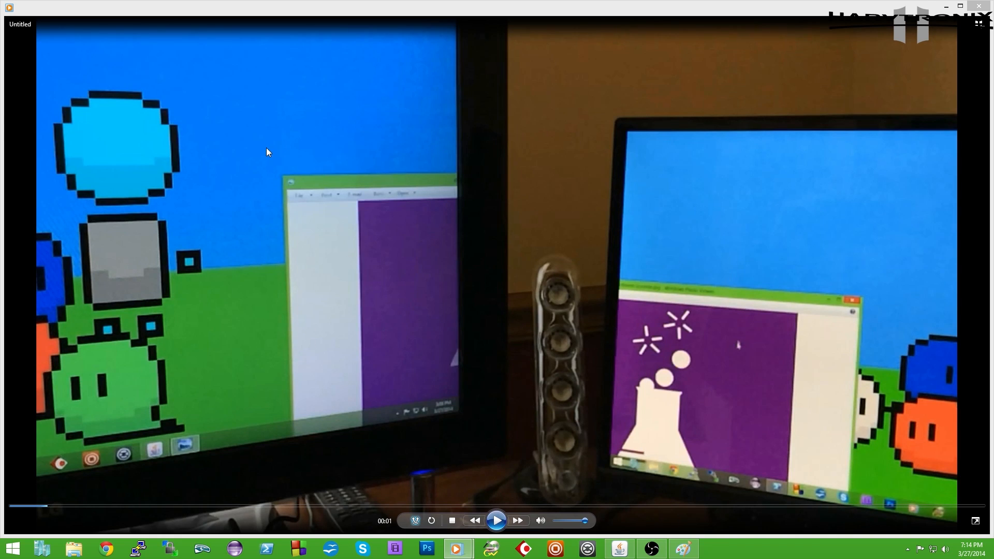
mouse_move(241, 250)
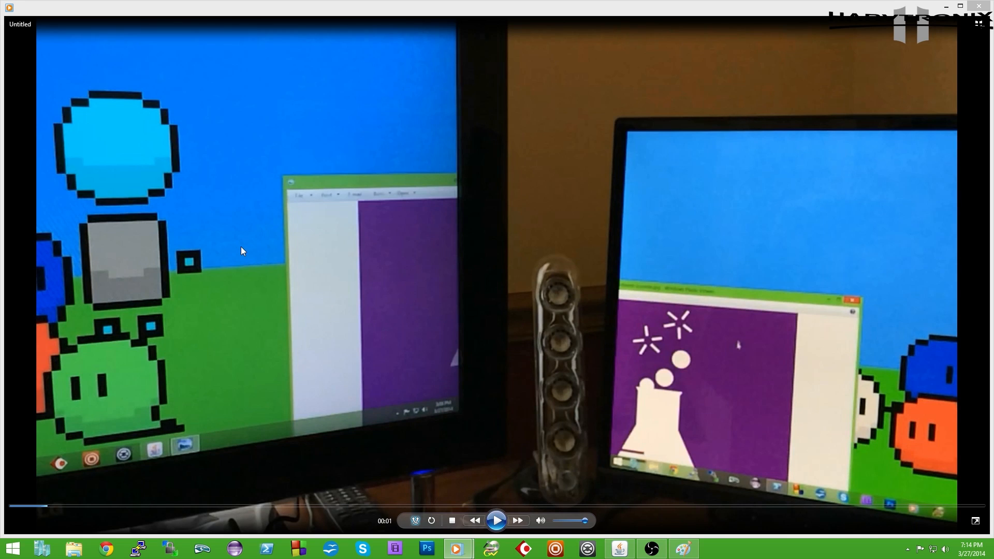
mouse_move(380, 281)
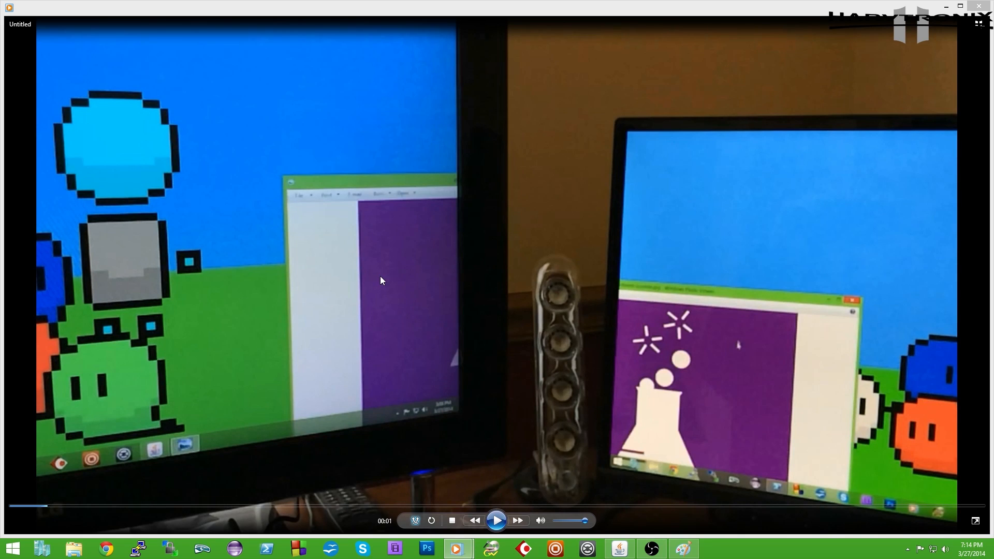
mouse_move(245, 289)
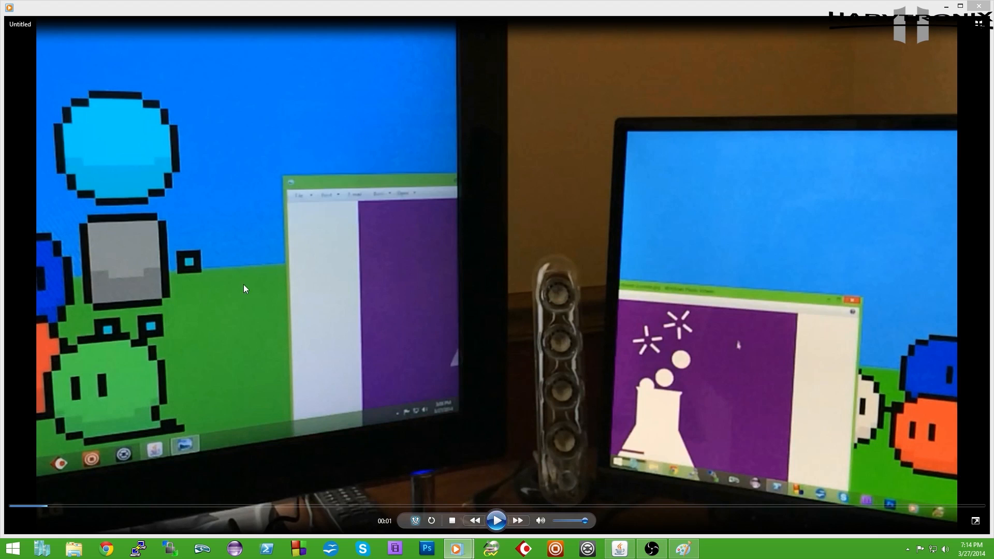
mouse_move(316, 310)
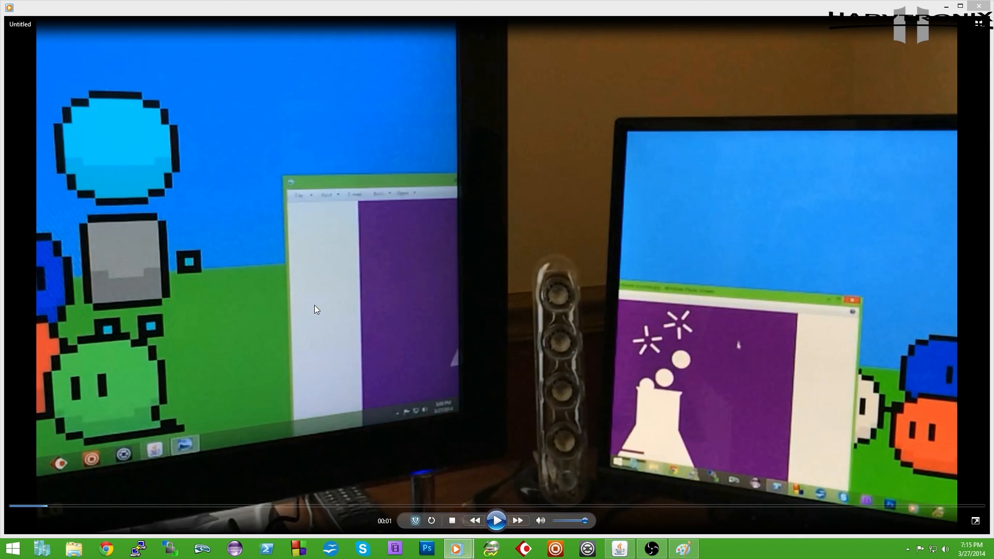
left_click(714, 549)
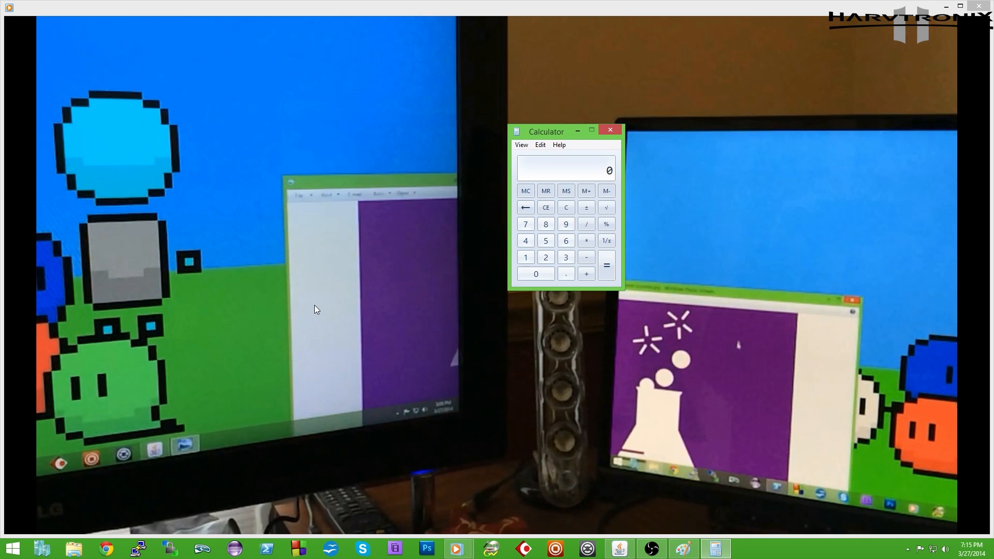
Enter 16 into the calculation reaching 41.5, then close Calculator.
left_click(565, 273)
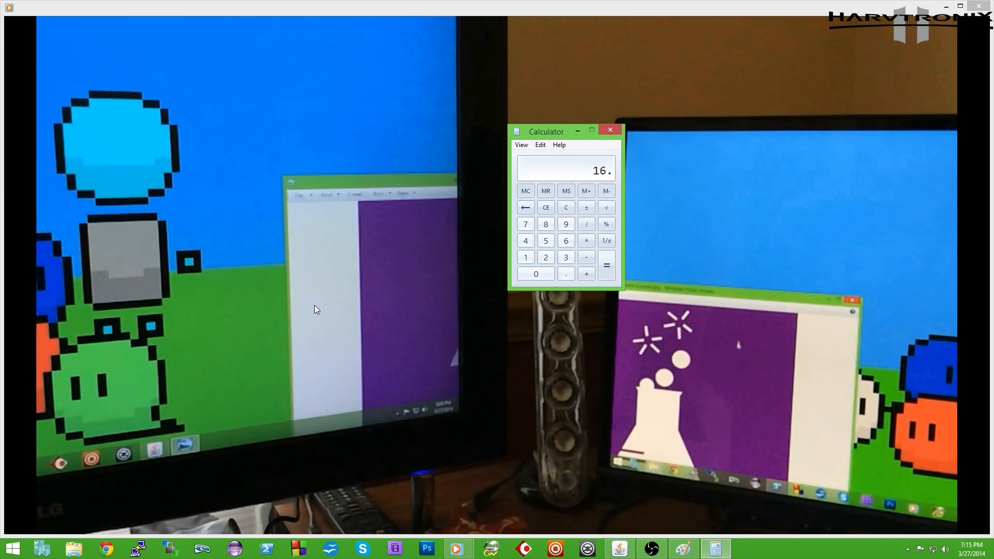
left_click(566, 242)
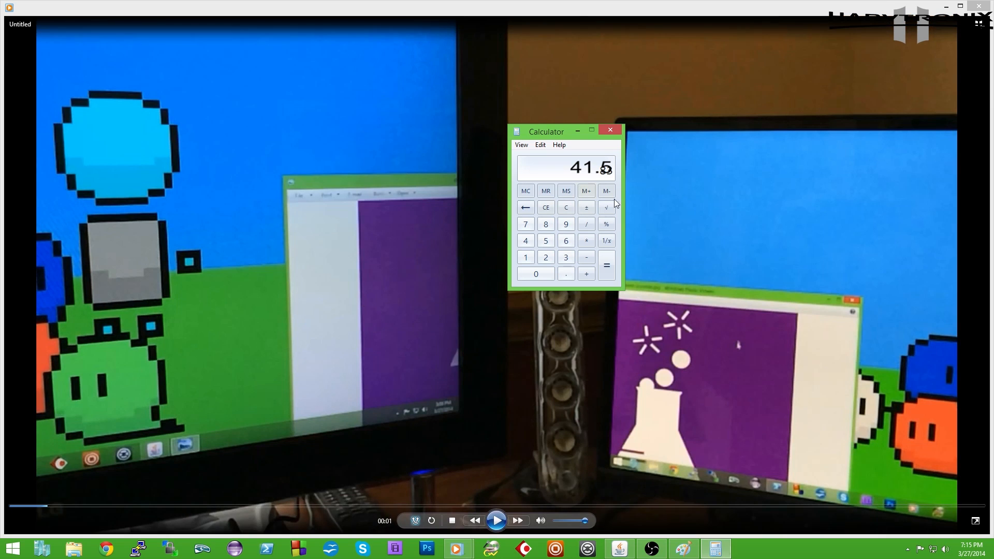
mouse_move(615, 161)
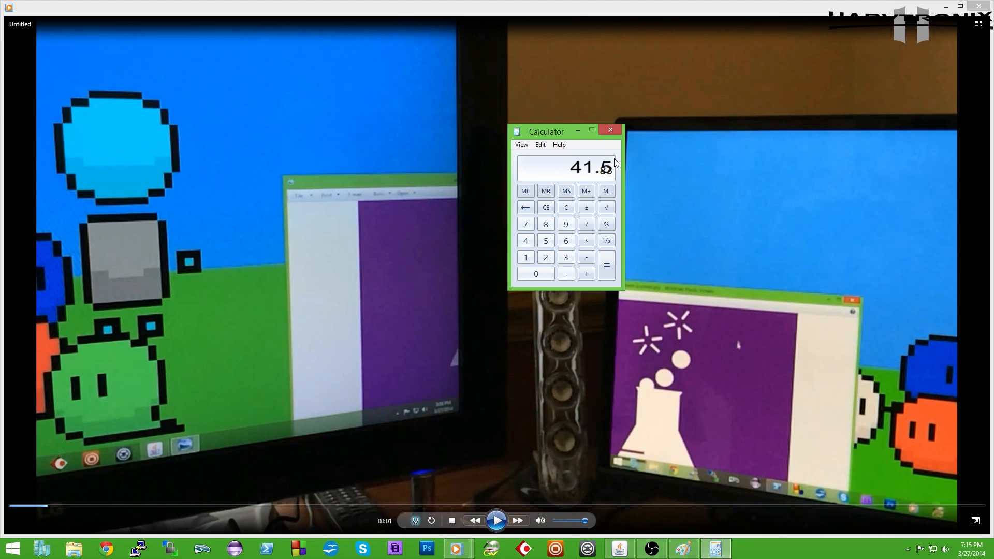
mouse_move(654, 135)
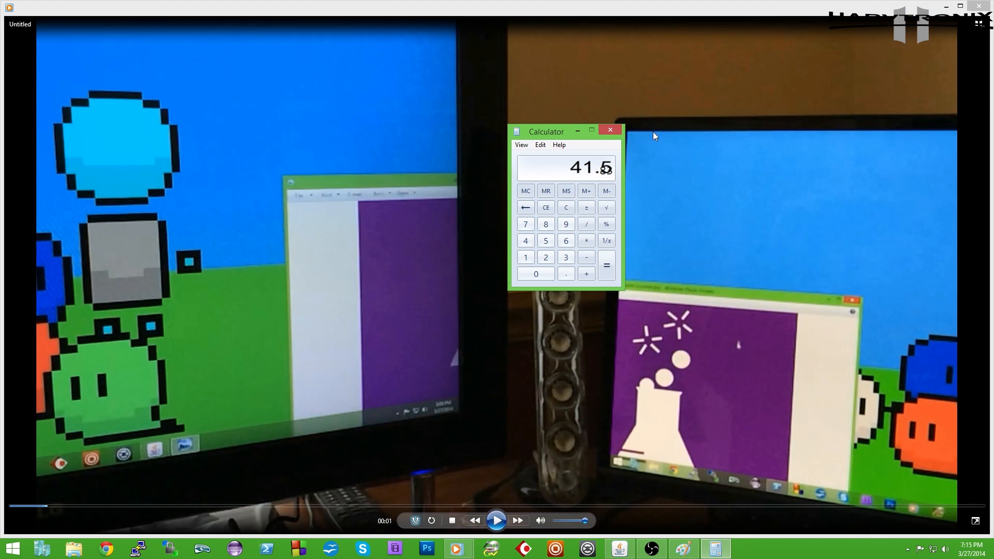
mouse_move(394, 109)
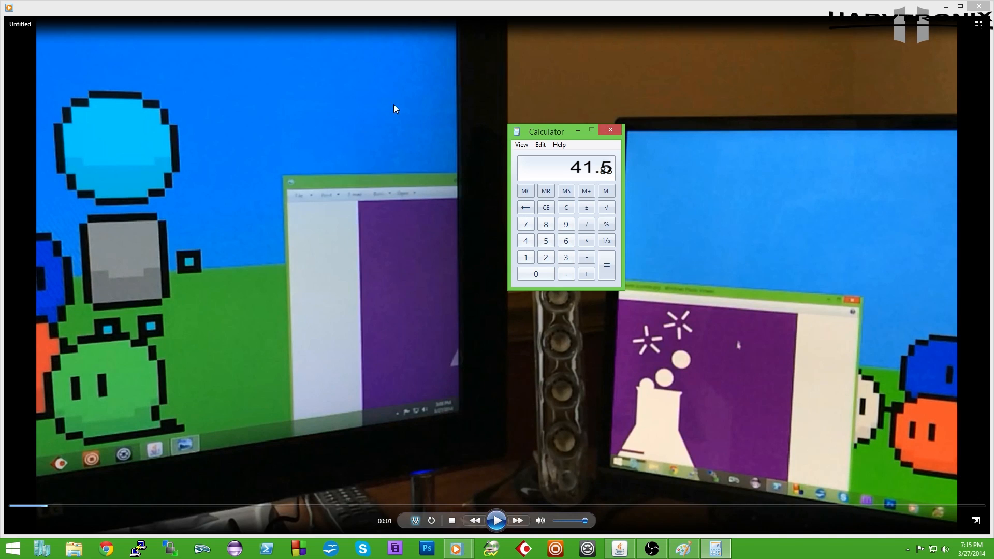
mouse_move(422, 122)
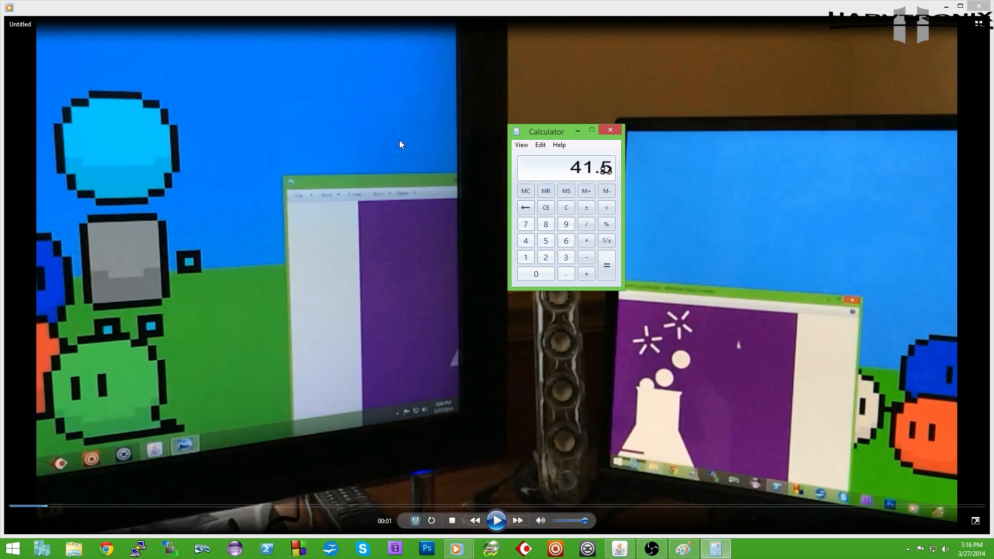
mouse_move(632, 133)
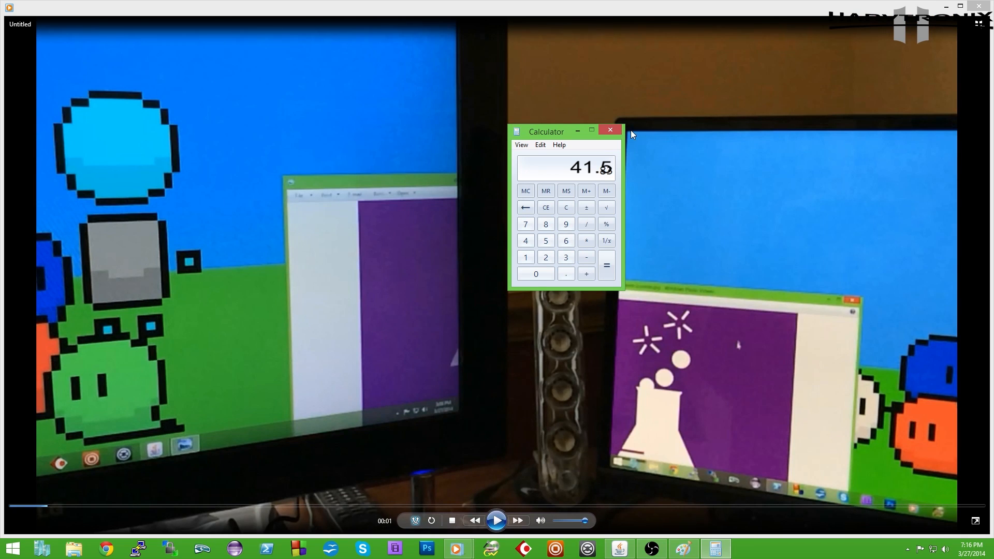
left_click(609, 131)
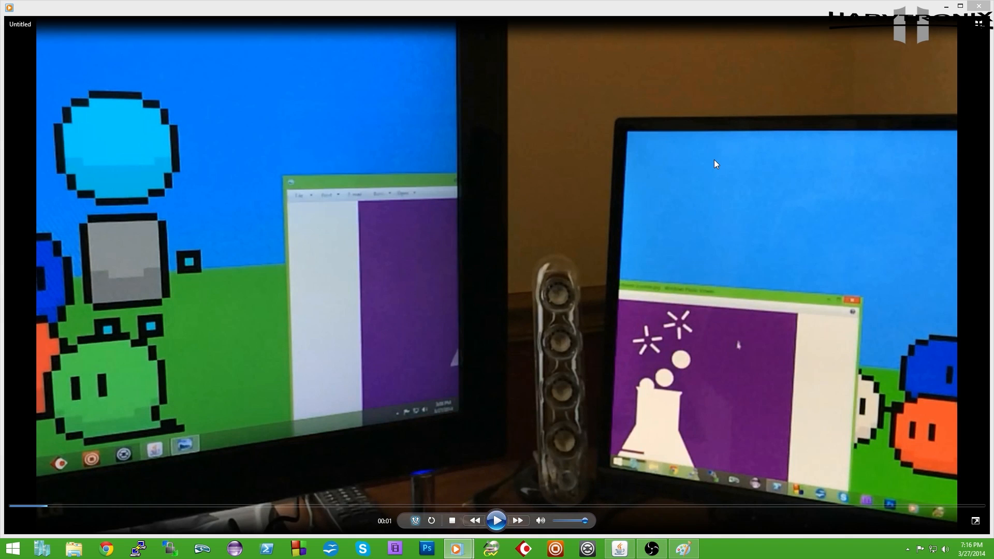
Resume the comparison video so it plays with the control bar hidden.
left_click(496, 521)
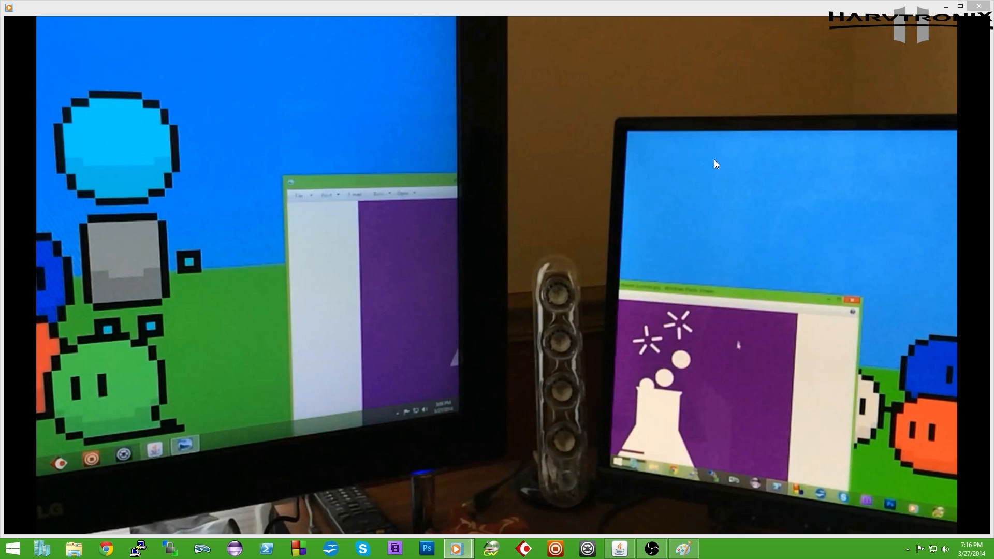
mouse_move(713, 160)
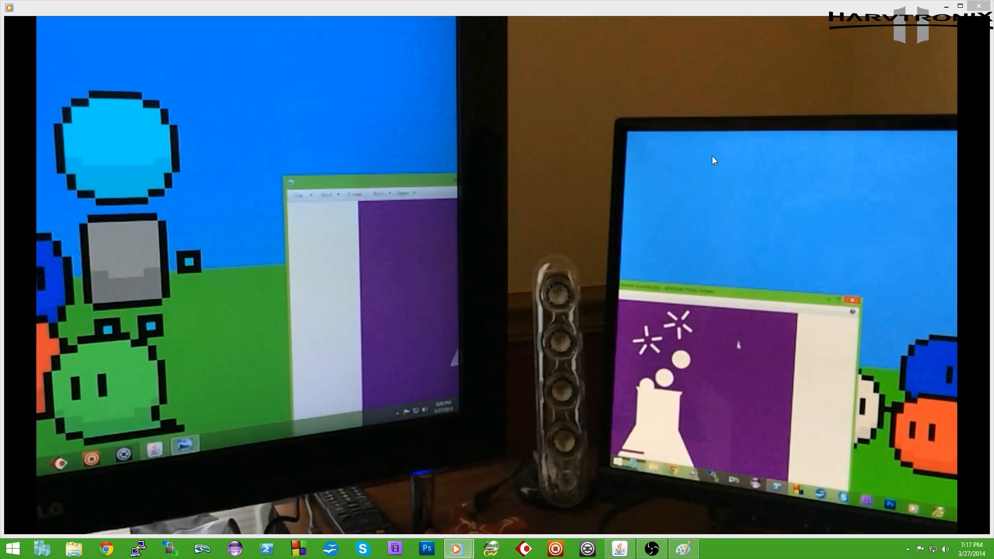